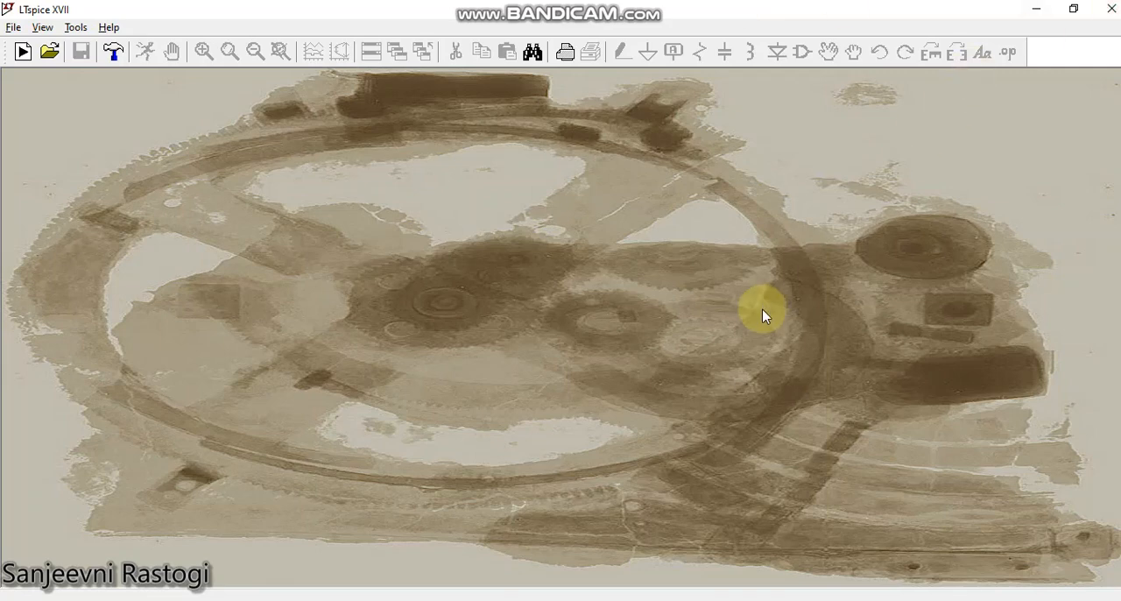
mouse_move(764, 315)
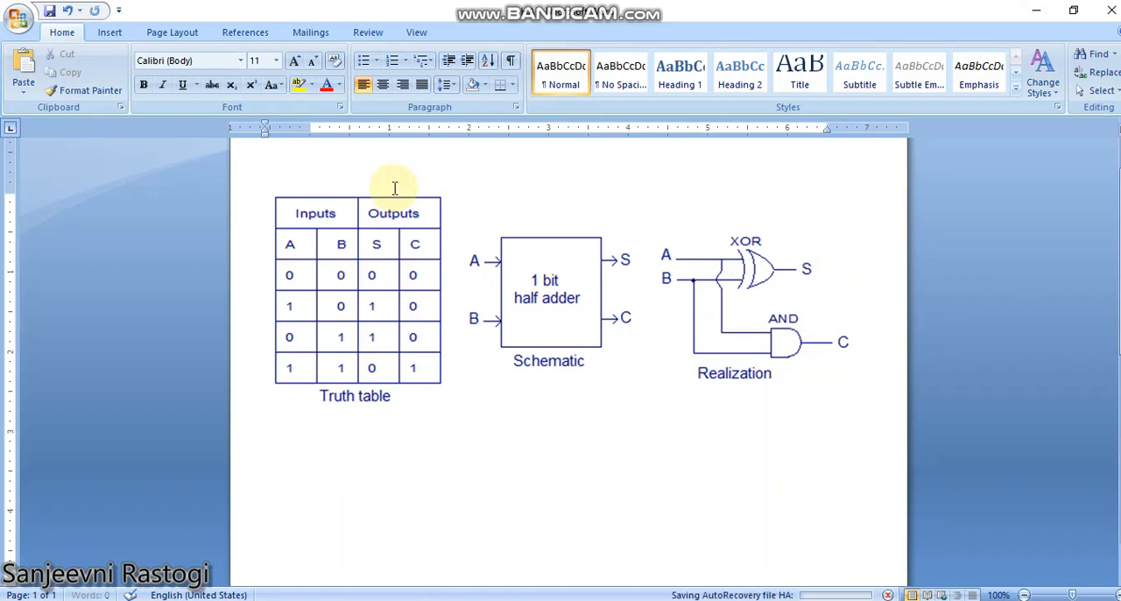
mouse_move(675, 294)
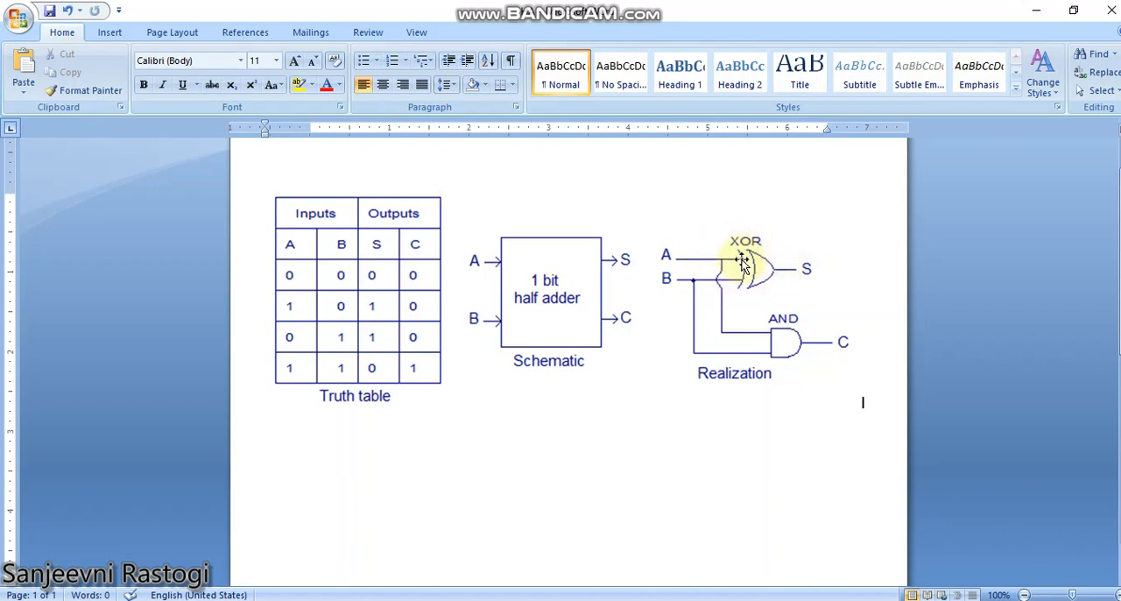
mouse_move(762, 289)
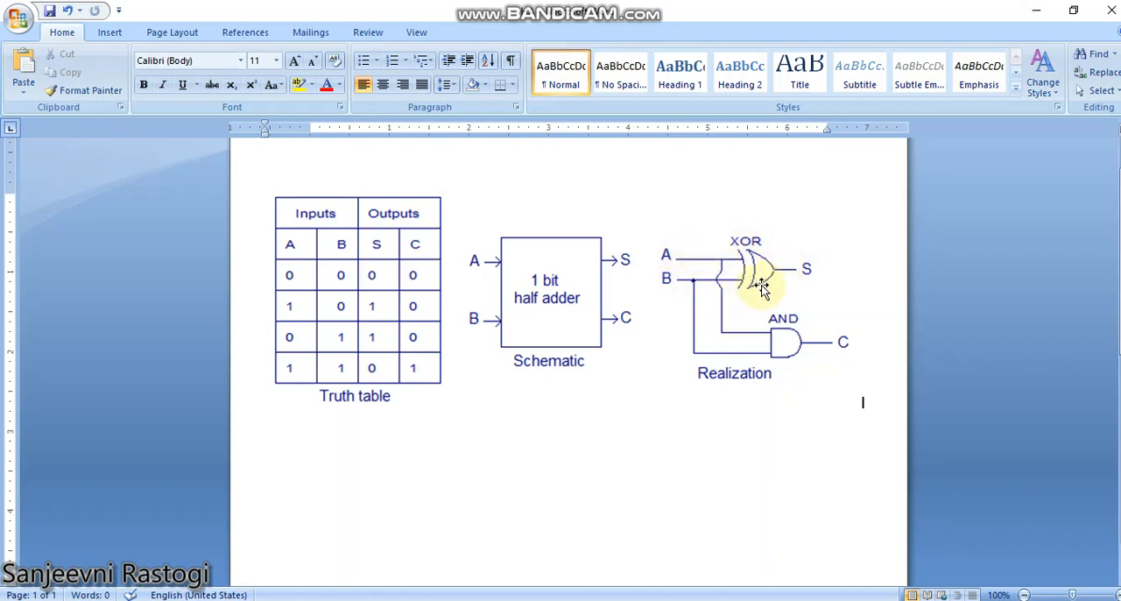
mouse_move(750, 340)
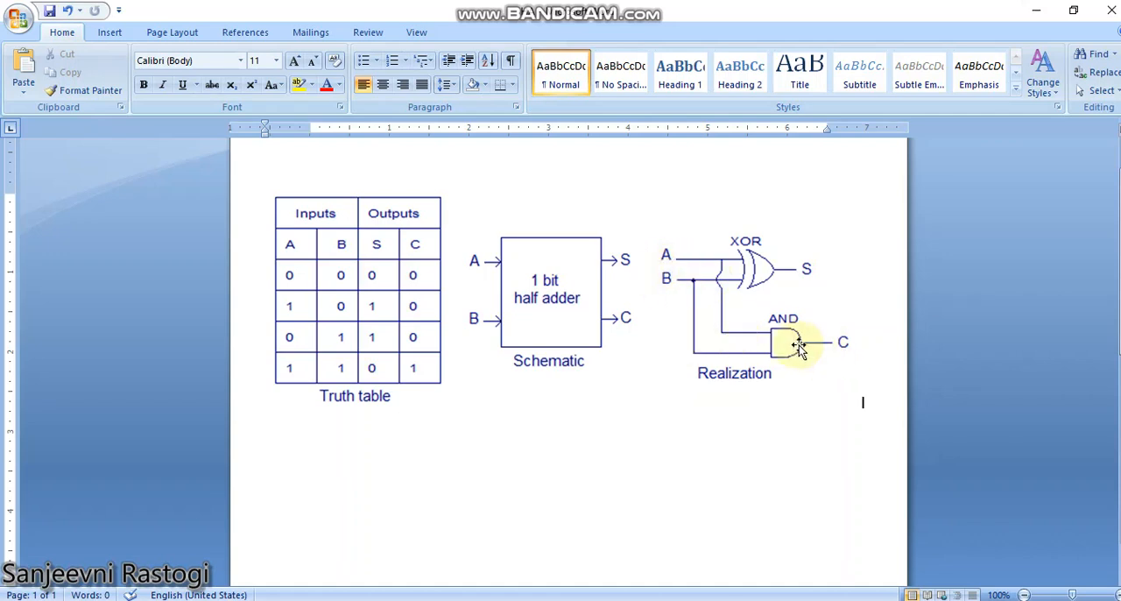
mouse_move(837, 214)
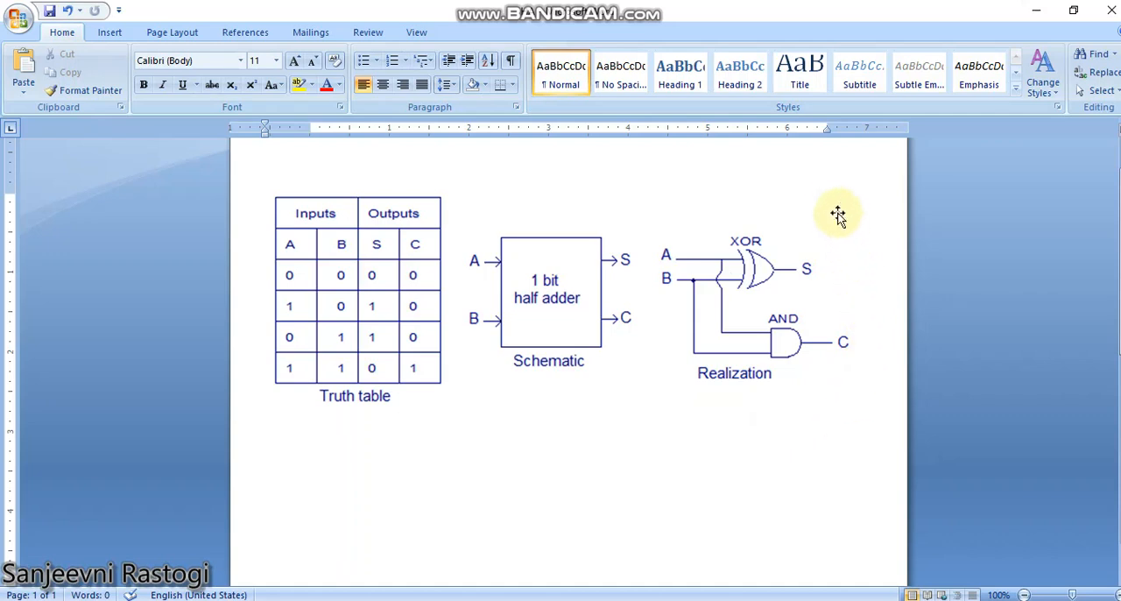
mouse_move(704, 245)
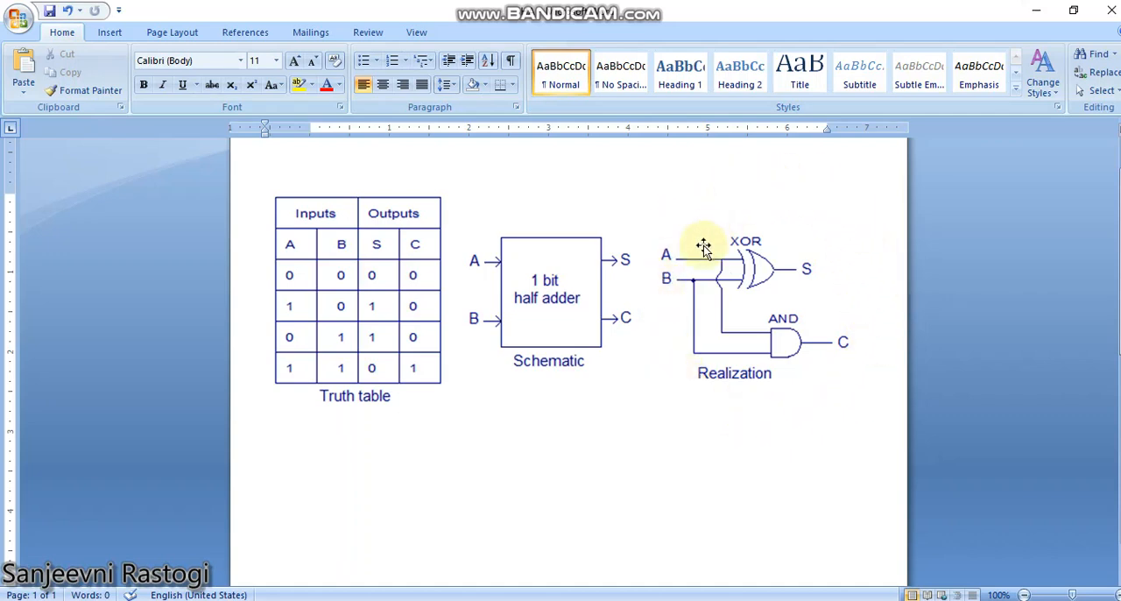
mouse_move(732, 319)
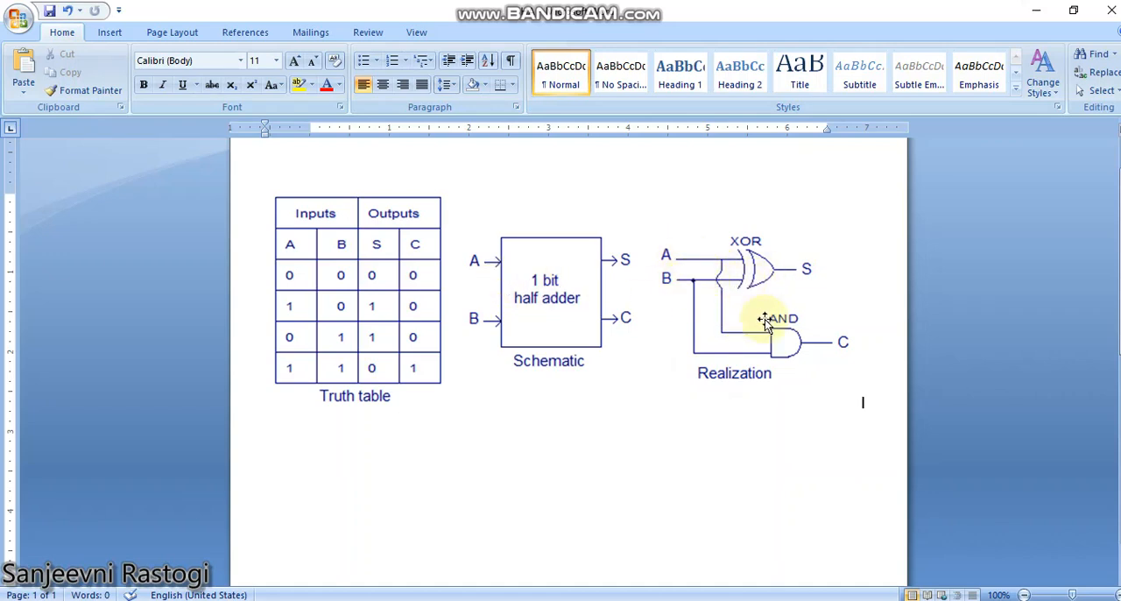
mouse_move(406, 231)
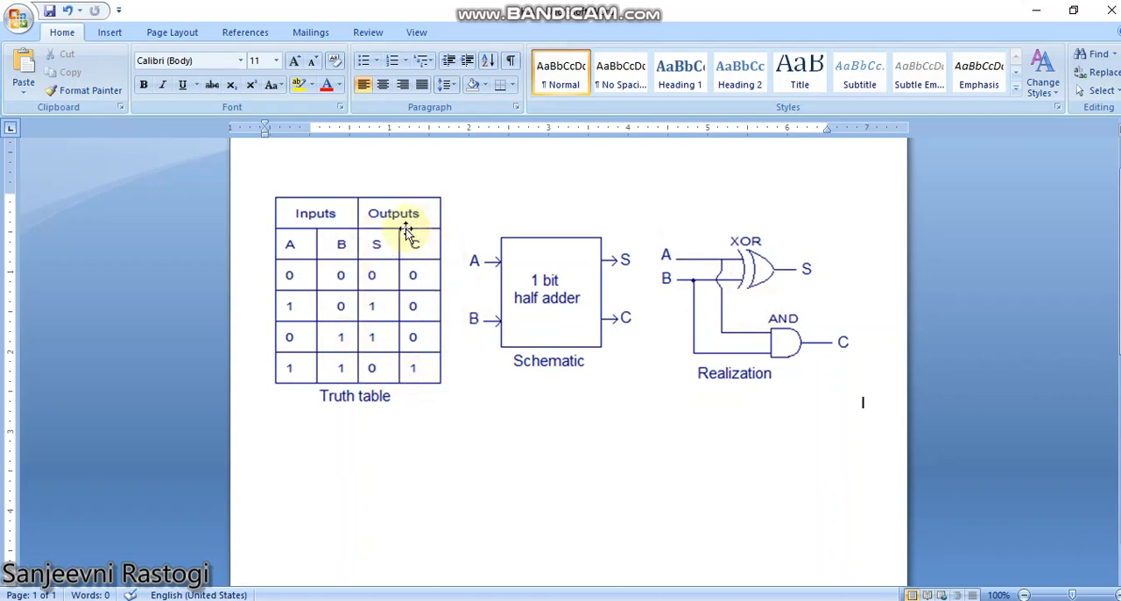
mouse_move(771, 506)
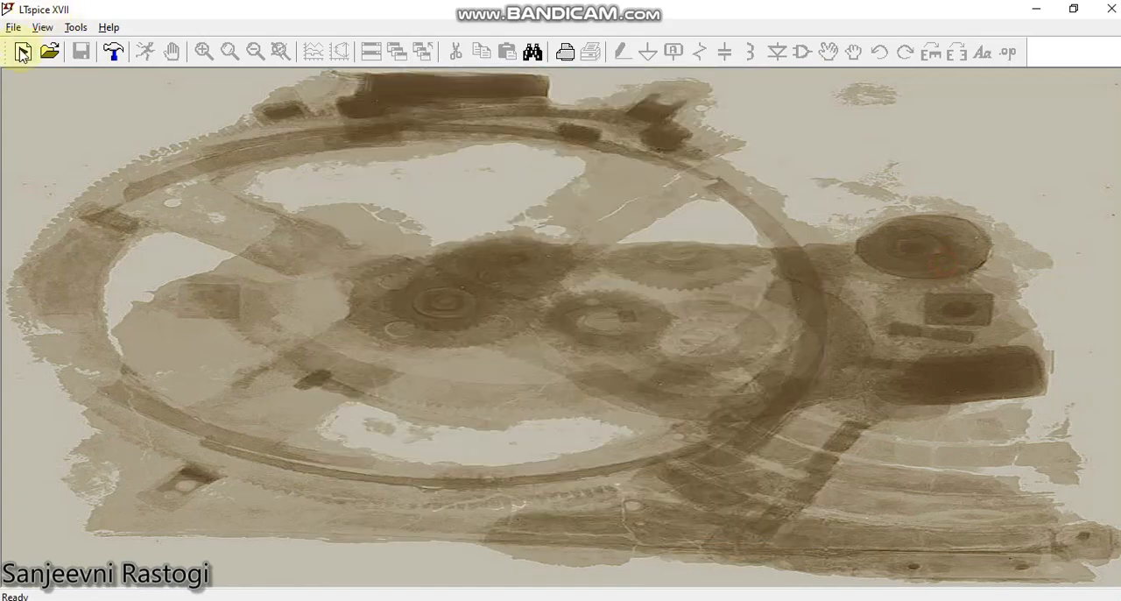
On a new schematic place two voltage sources, a Digital XOR gate A1 and AND gate A2, grounded and wired.
click(23, 51)
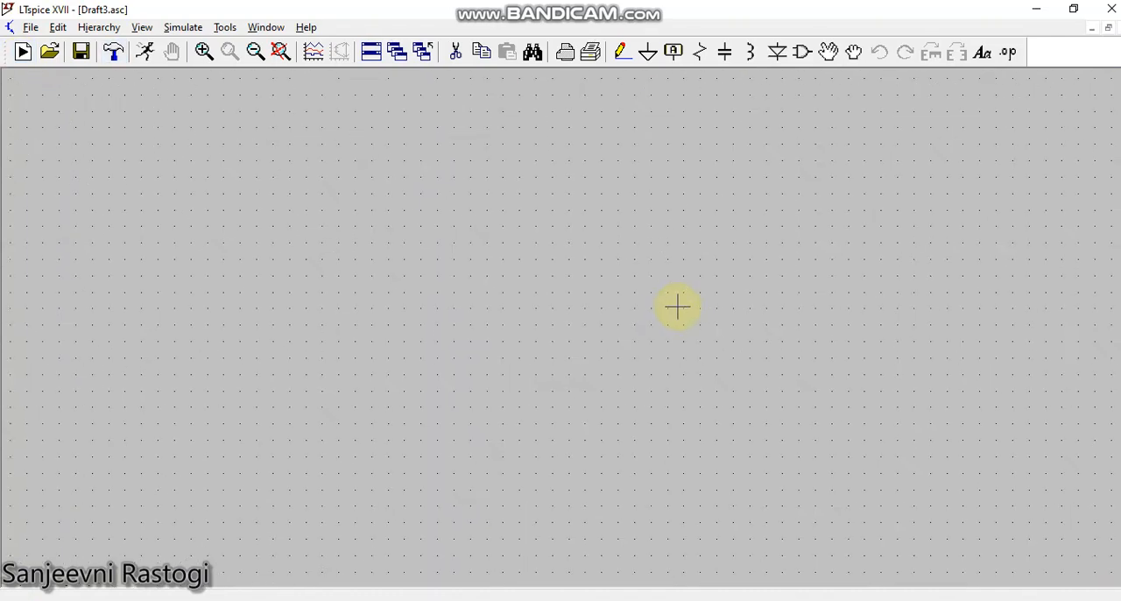
mouse_move(803, 53)
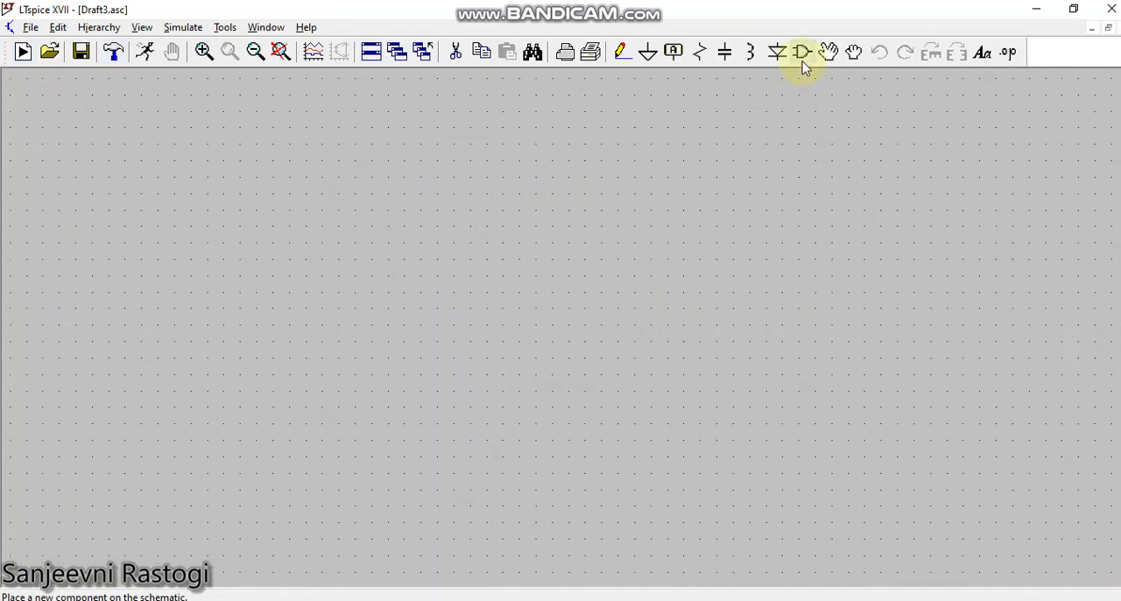
click(800, 52)
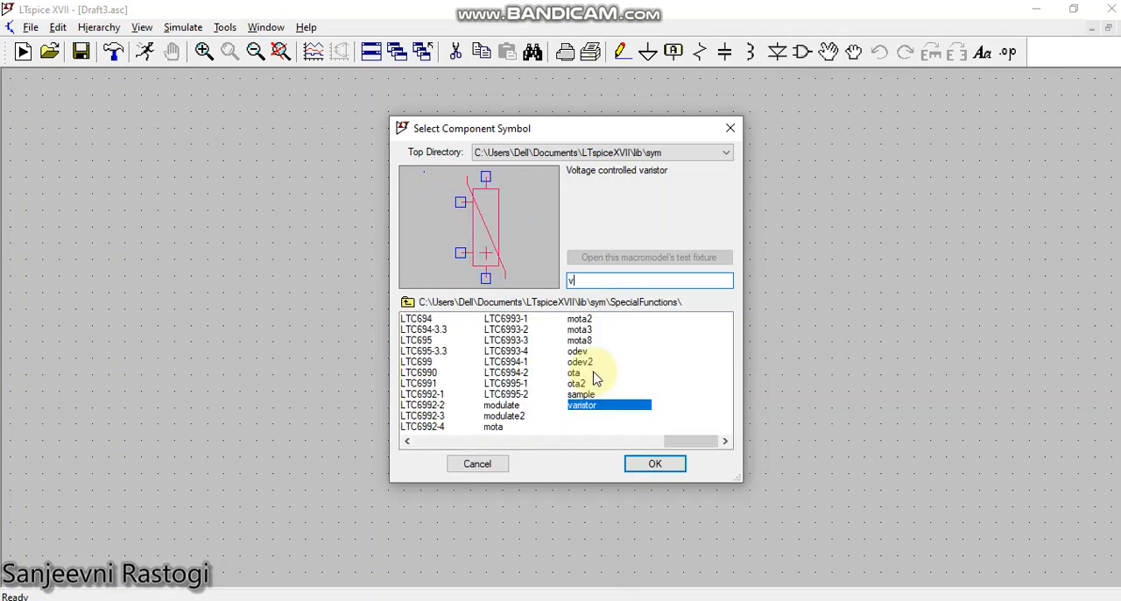
click(655, 462)
text(x)
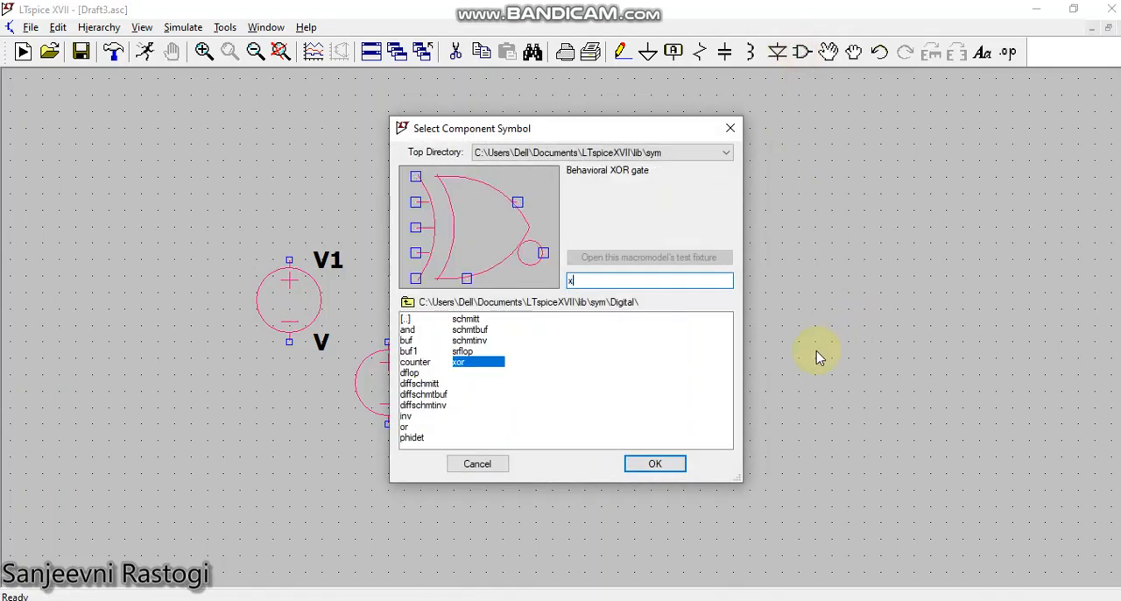
click(655, 462)
text(an)
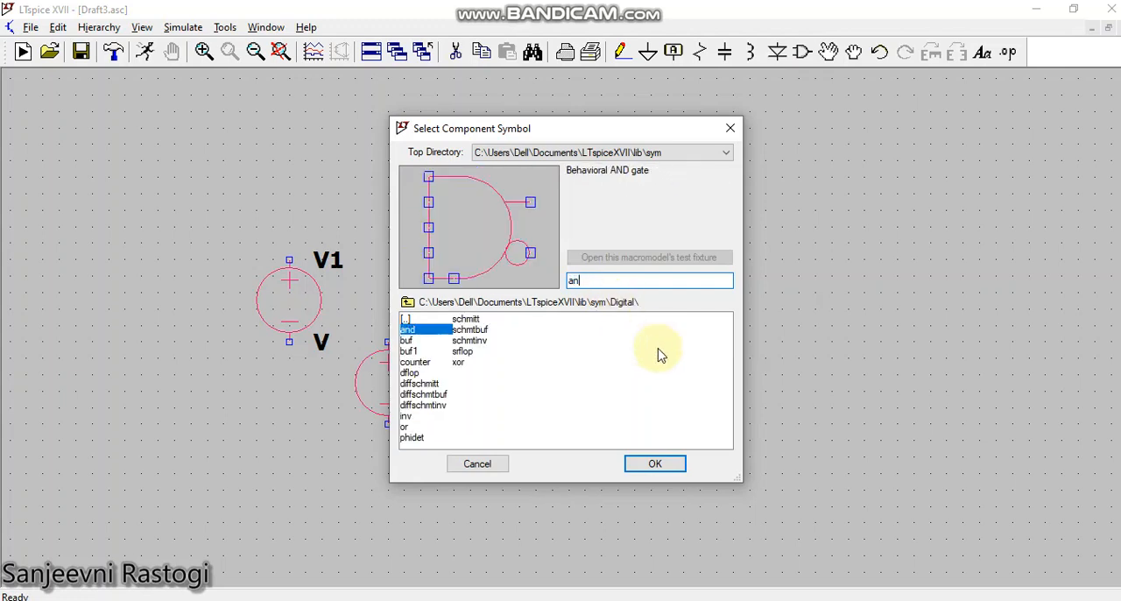
click(655, 462)
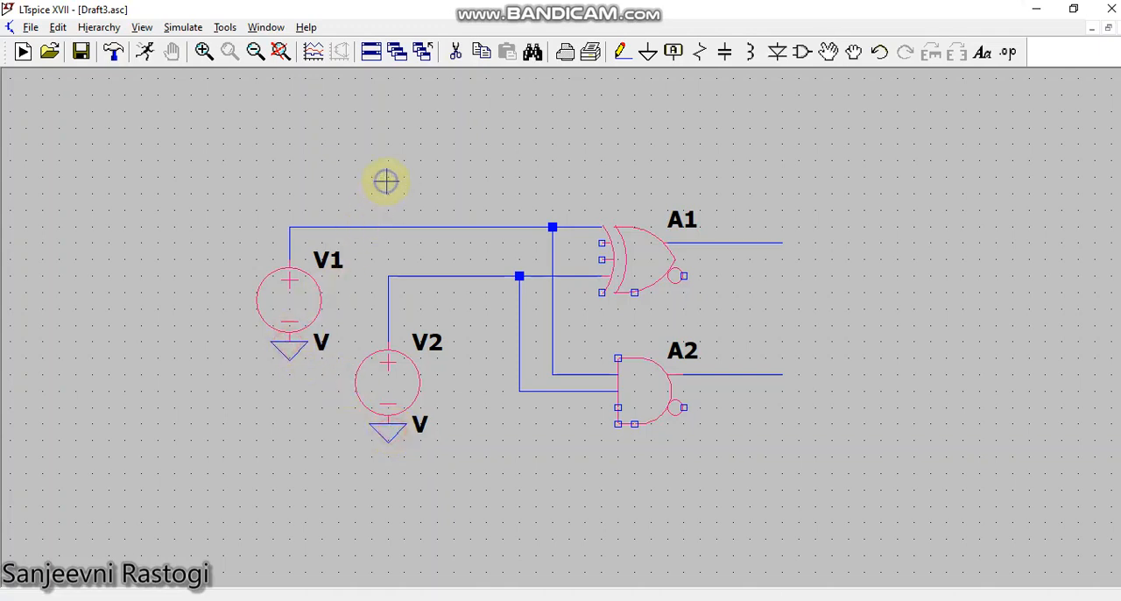
mouse_move(701, 140)
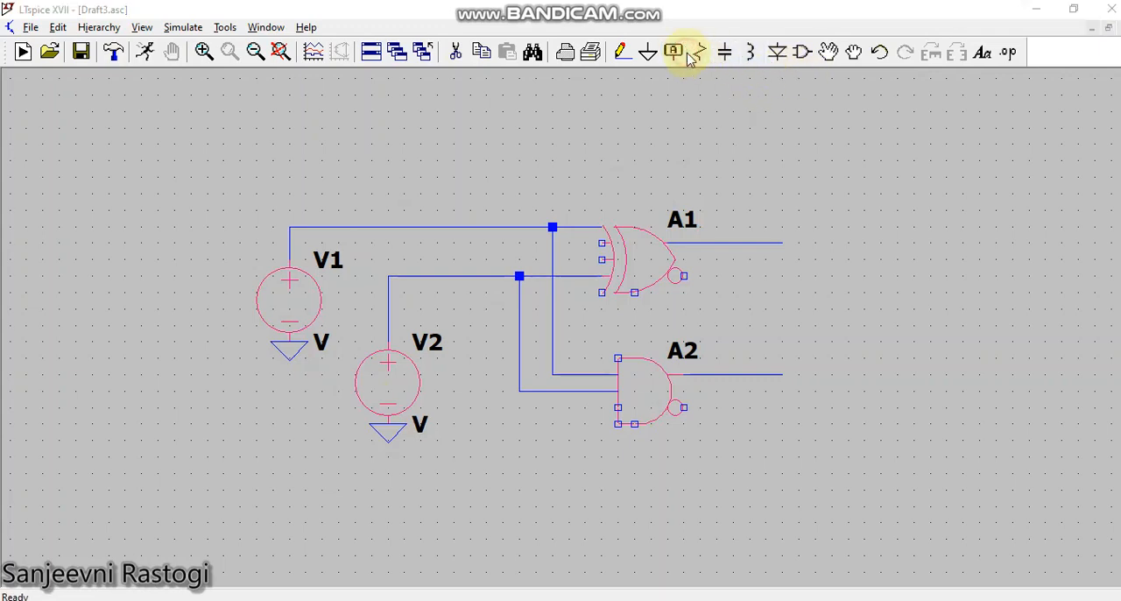
Label the XOR gate A1 output net 'sum' as an Output port.
click(673, 53)
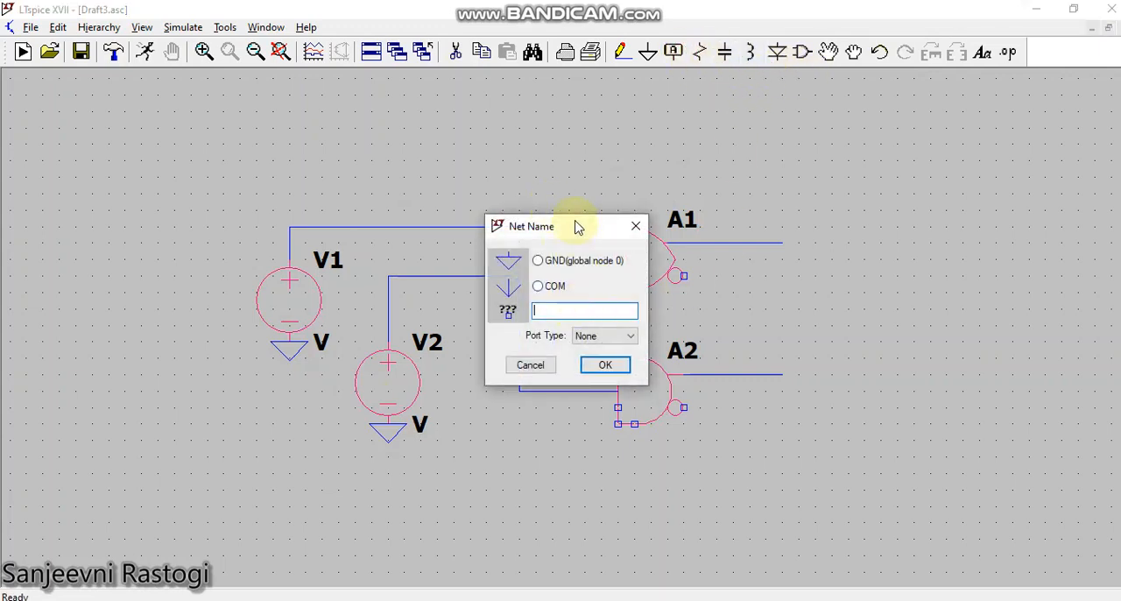
text(su)
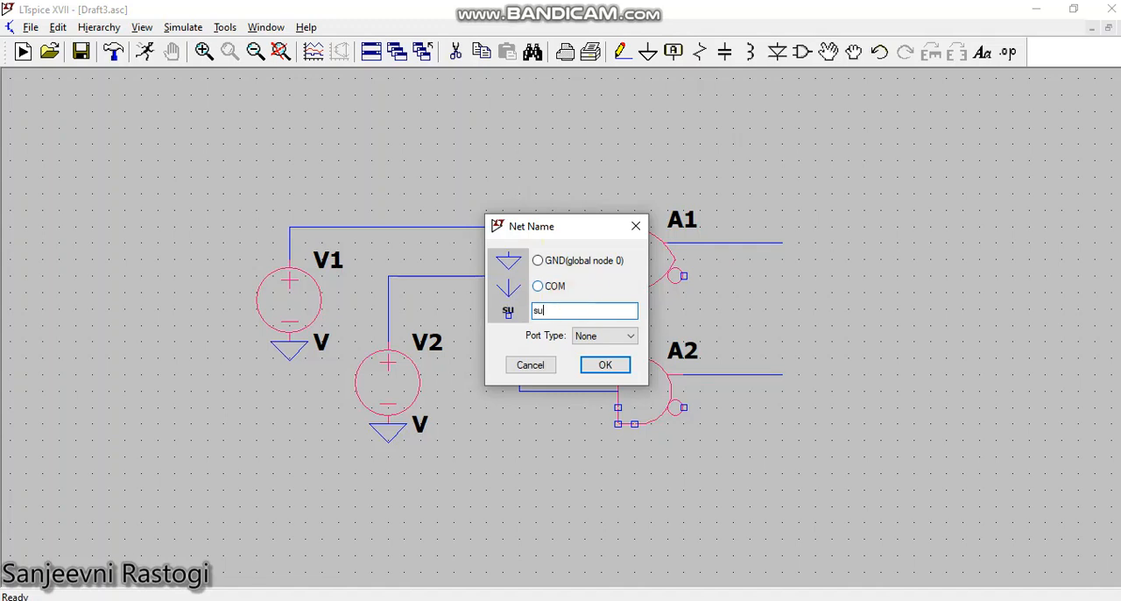
click(631, 336)
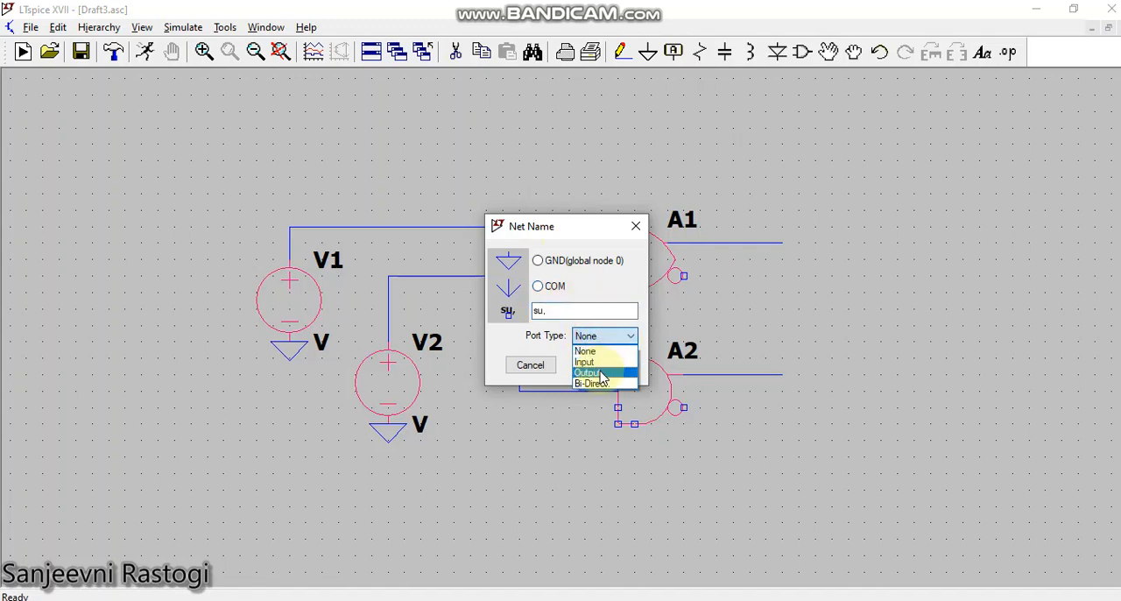
click(585, 351)
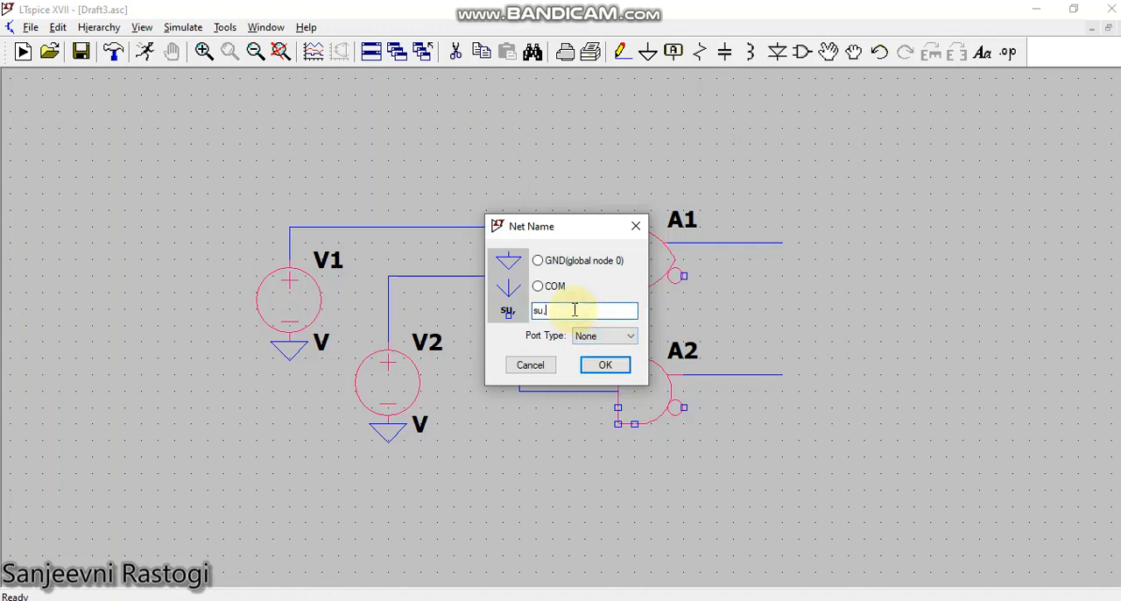
click(631, 336)
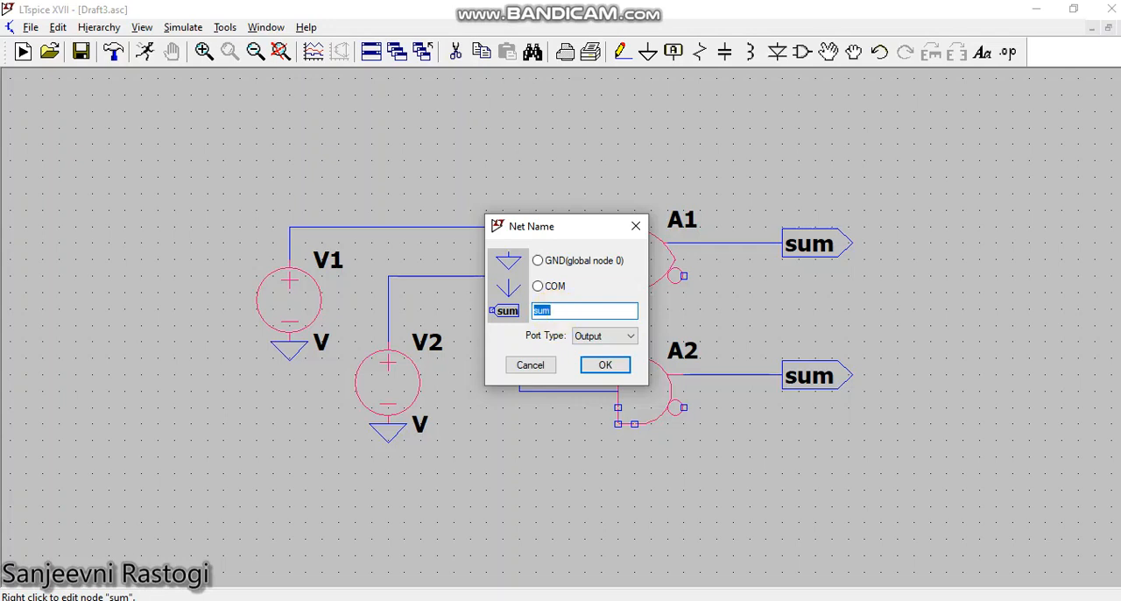
Label the AND gate A2 output net 'carry' as an Output port.
text(carry)
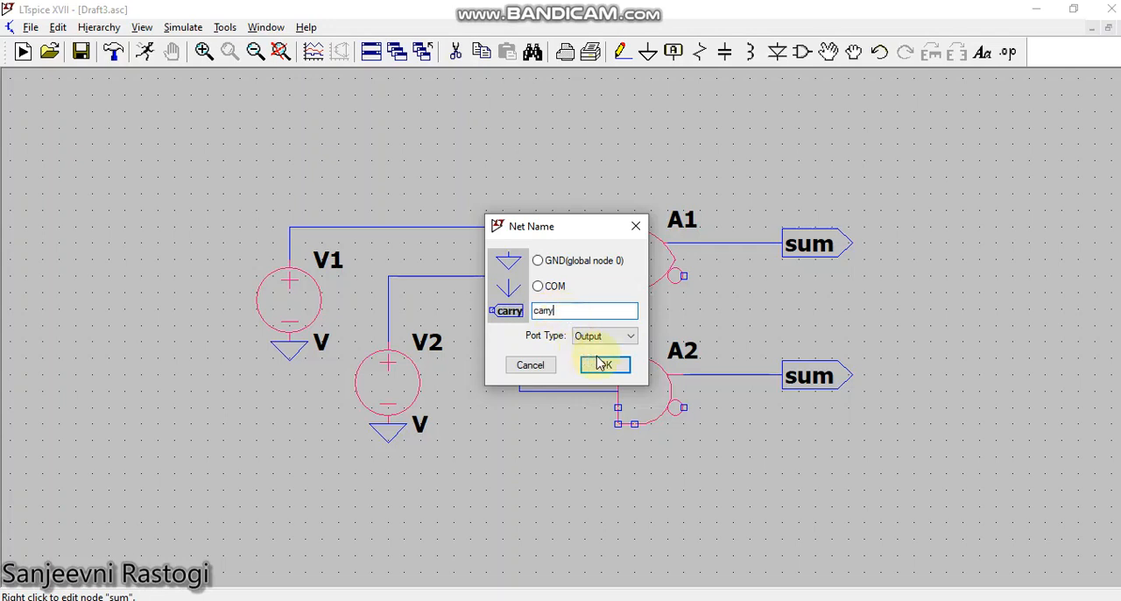
click(602, 364)
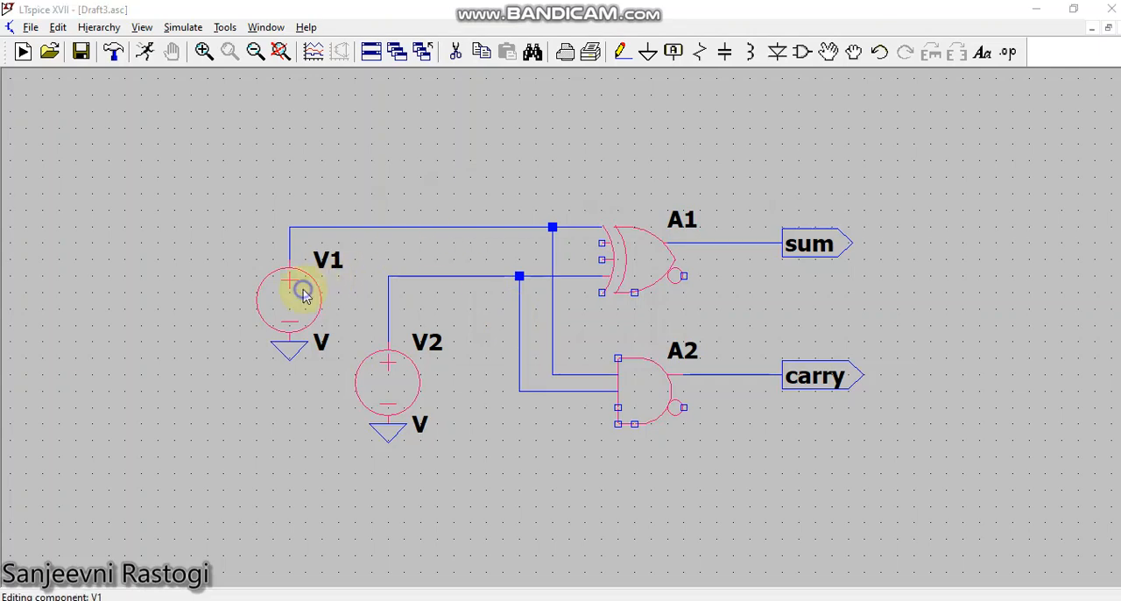
Make V1 a 0–5 V pulse source with 5ns rise/fall, on-time 40 and period 80.
double_click(289, 295)
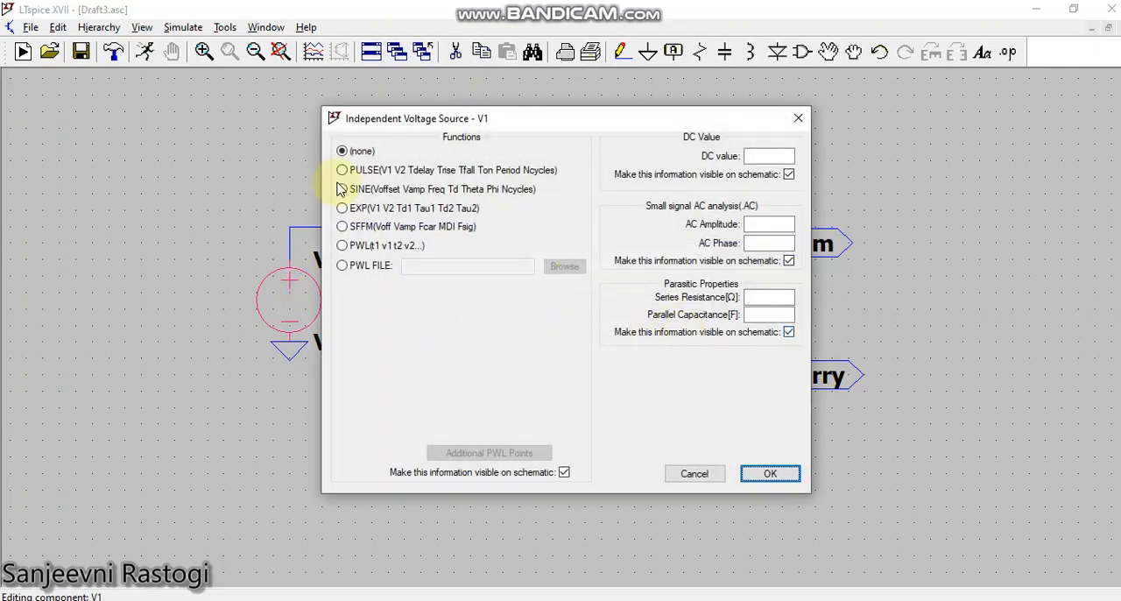
click(341, 168)
text(0)
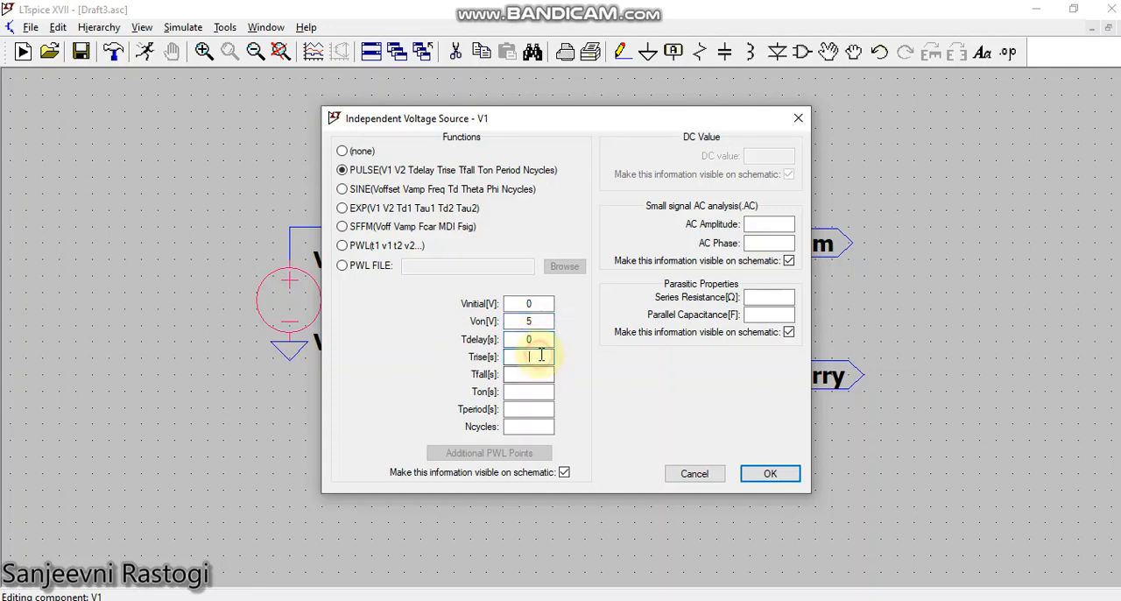
text(5ns)
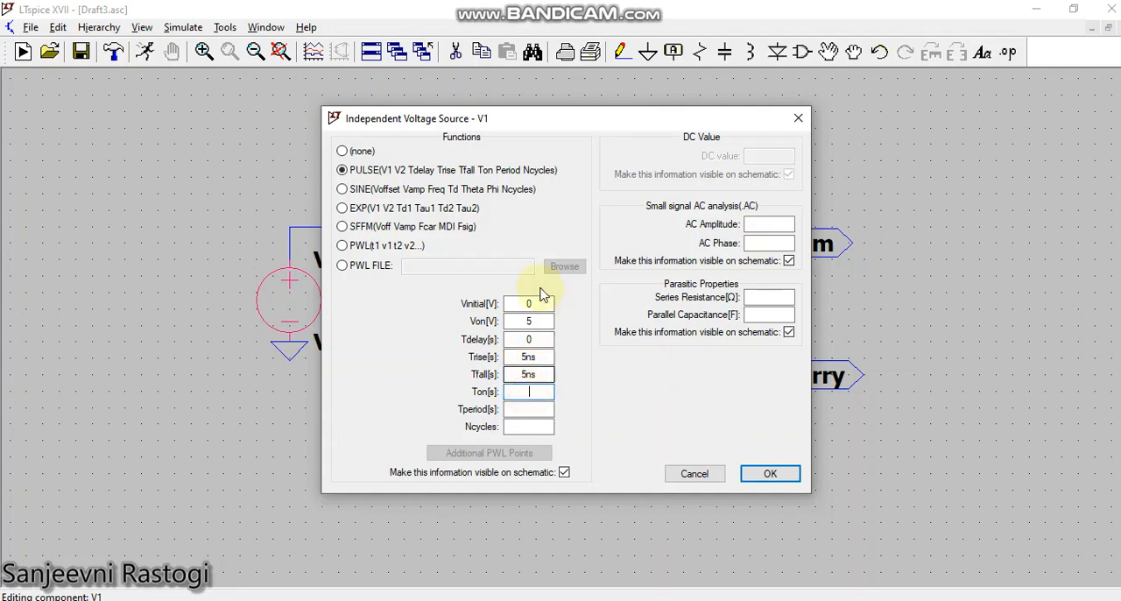
text(40)
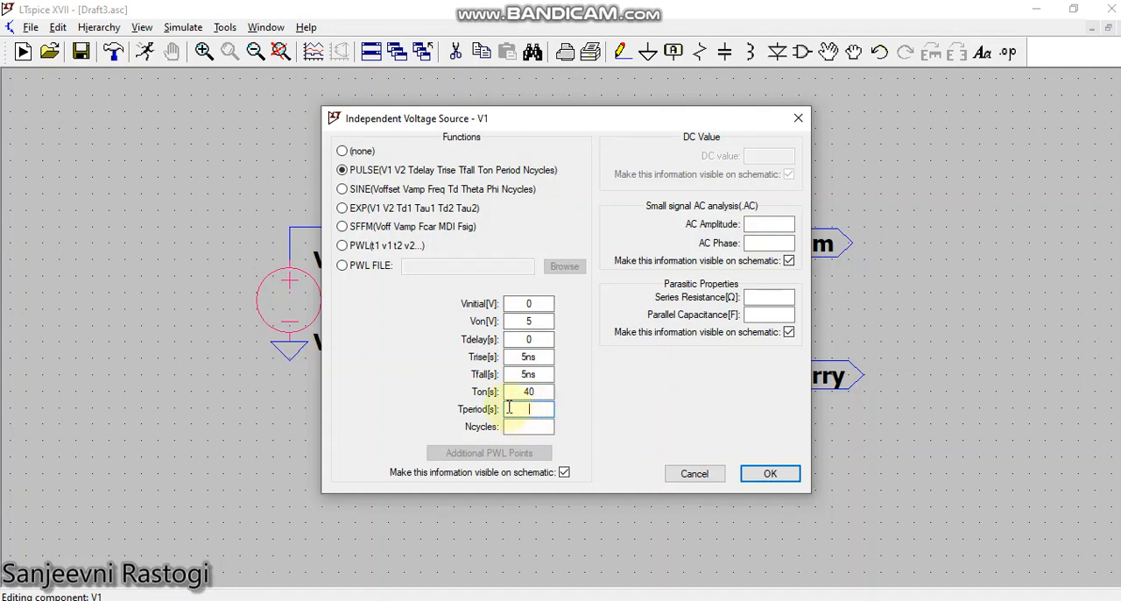
text(80)
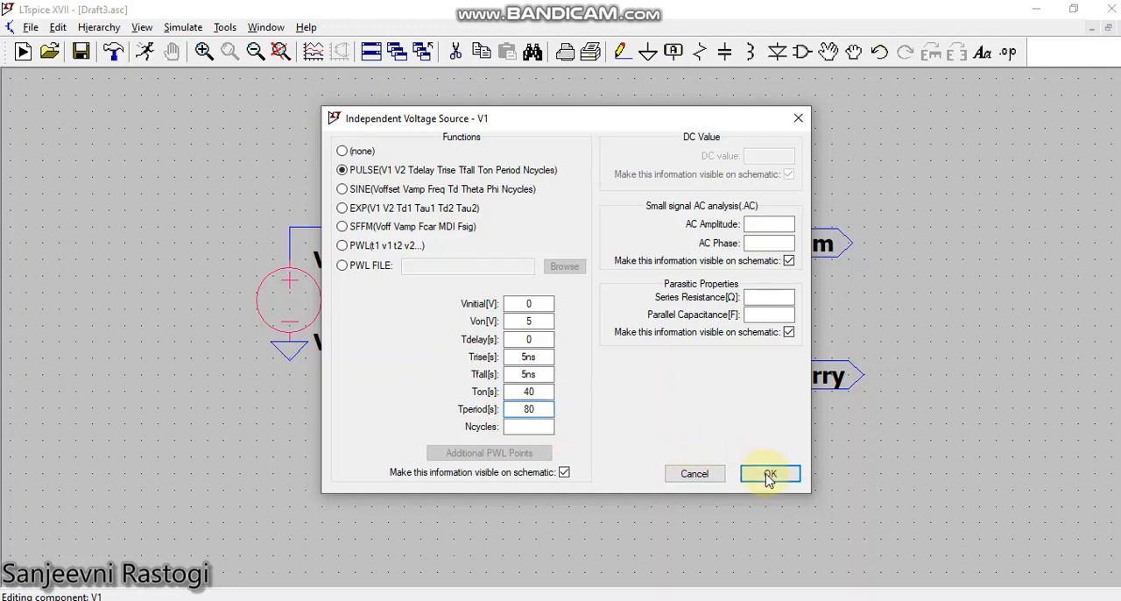
click(769, 473)
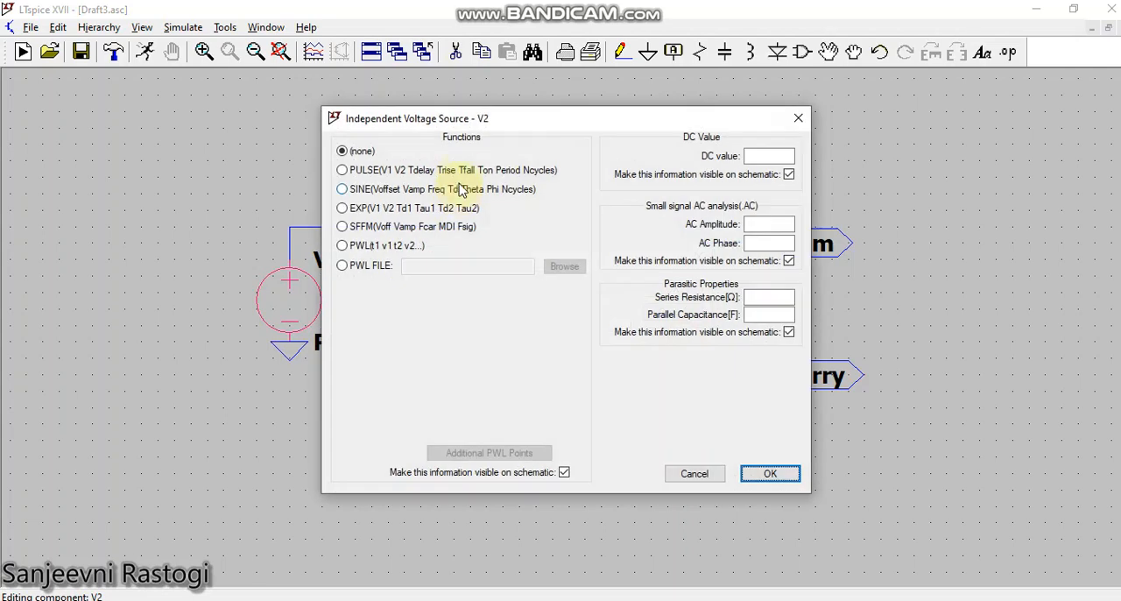
Make V2 a 0–5 V pulse source with 5ns rise/fall, on-time 20 and period 40.
click(342, 168)
text(0)
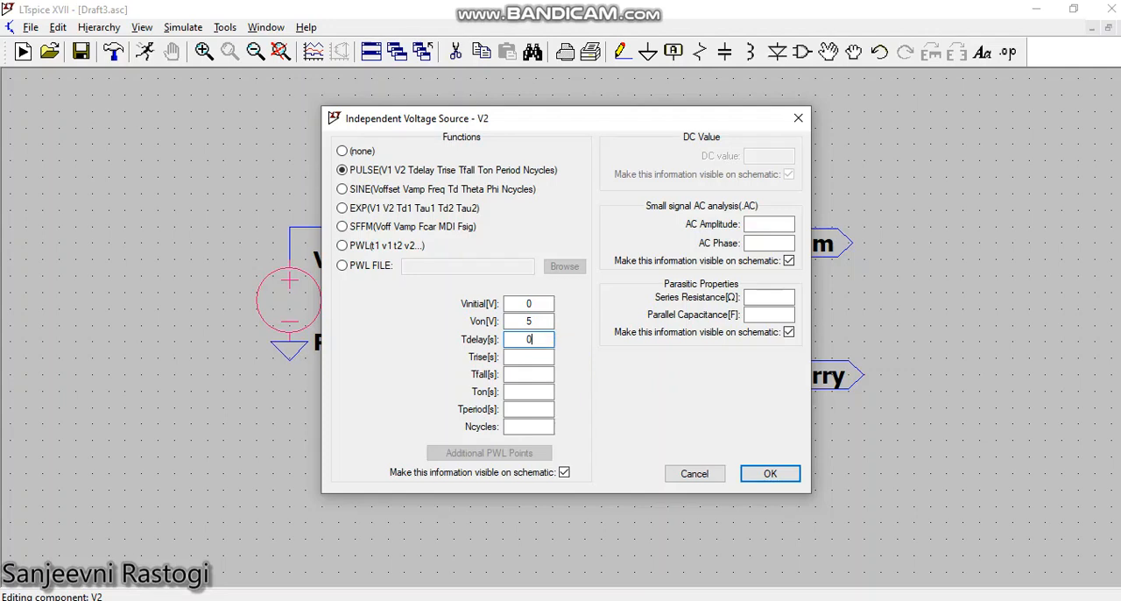
text(5n)
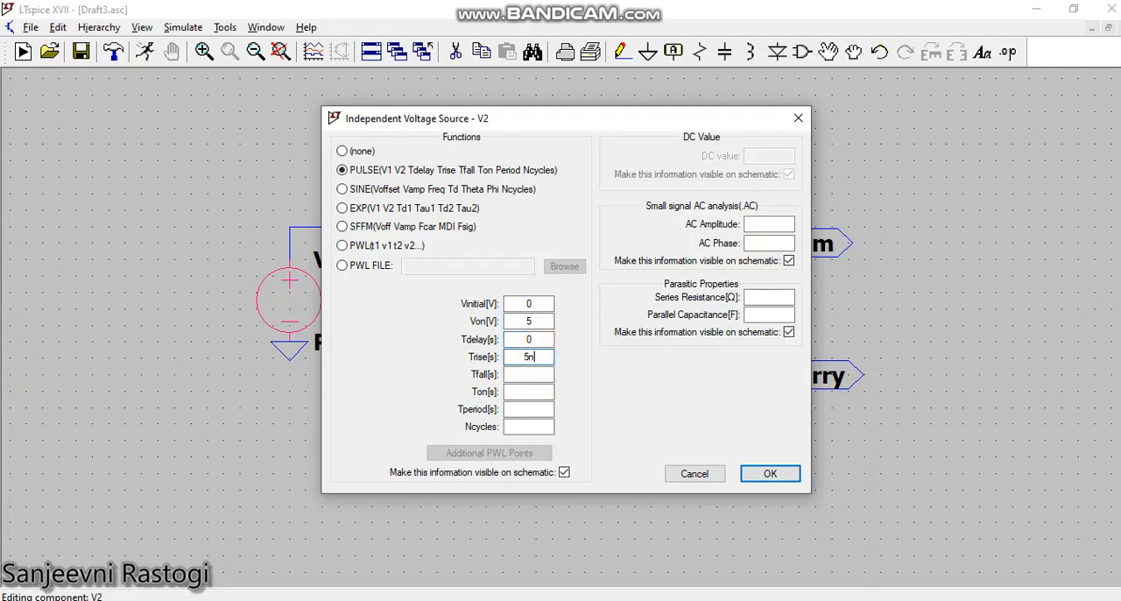
click(529, 375)
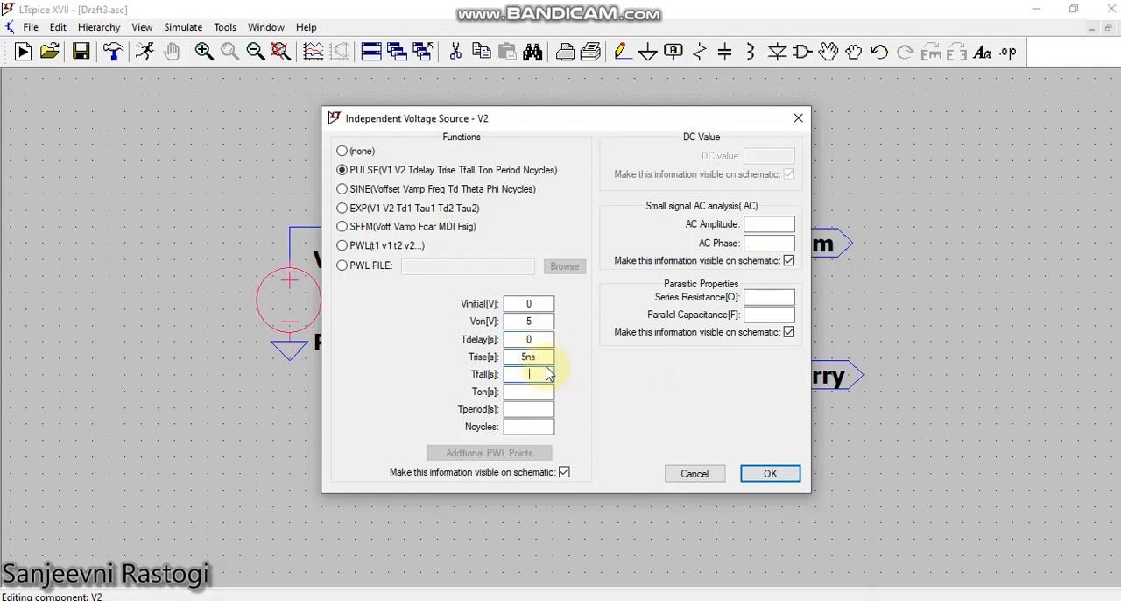
text(ns)
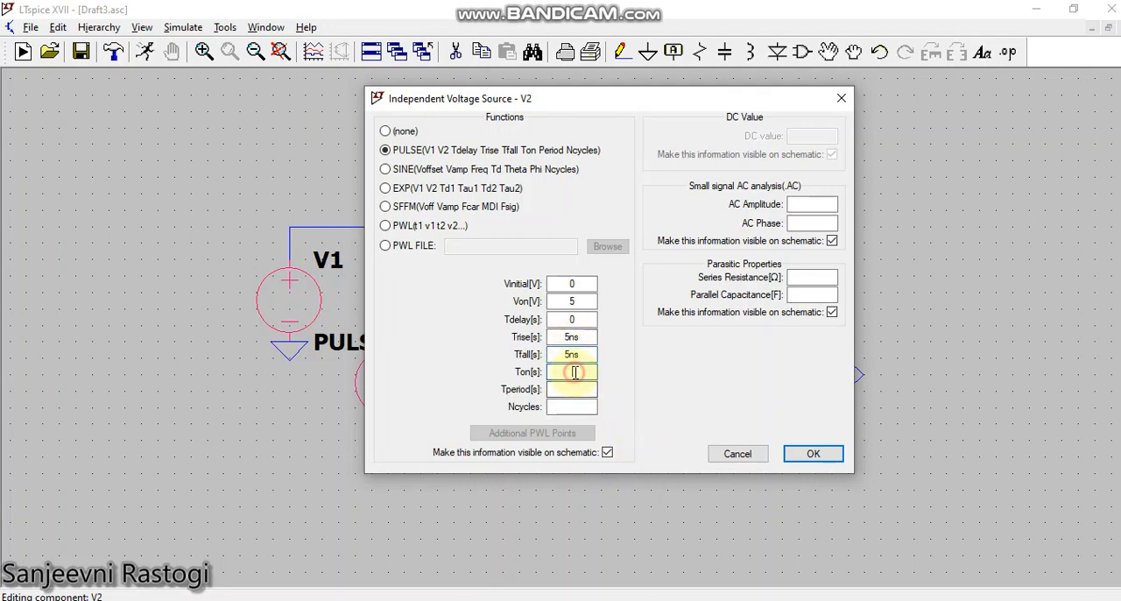
text(20)
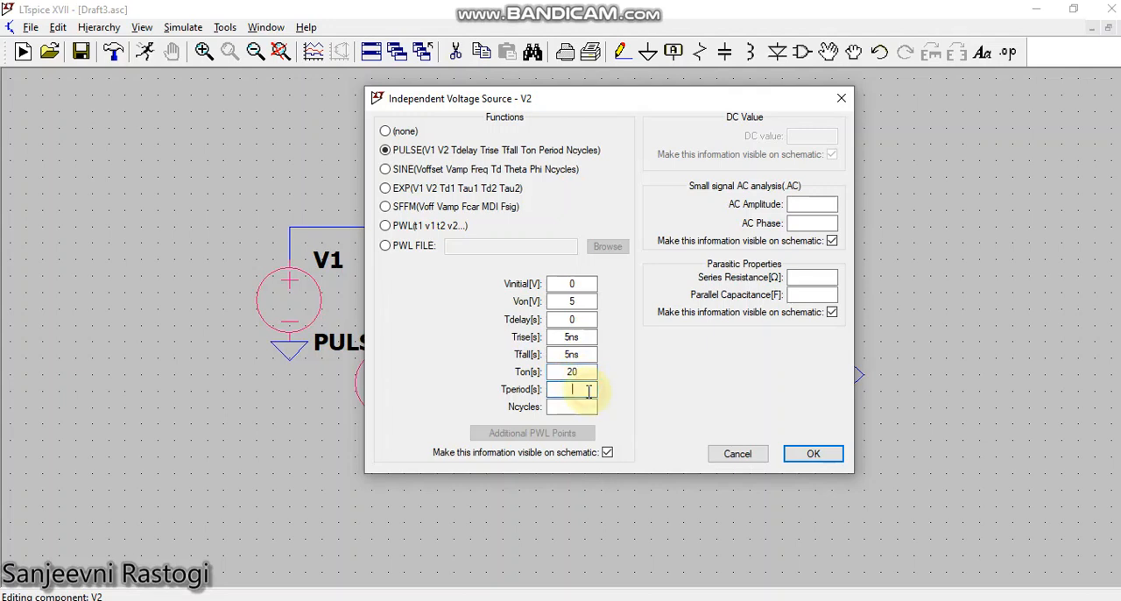
click(813, 452)
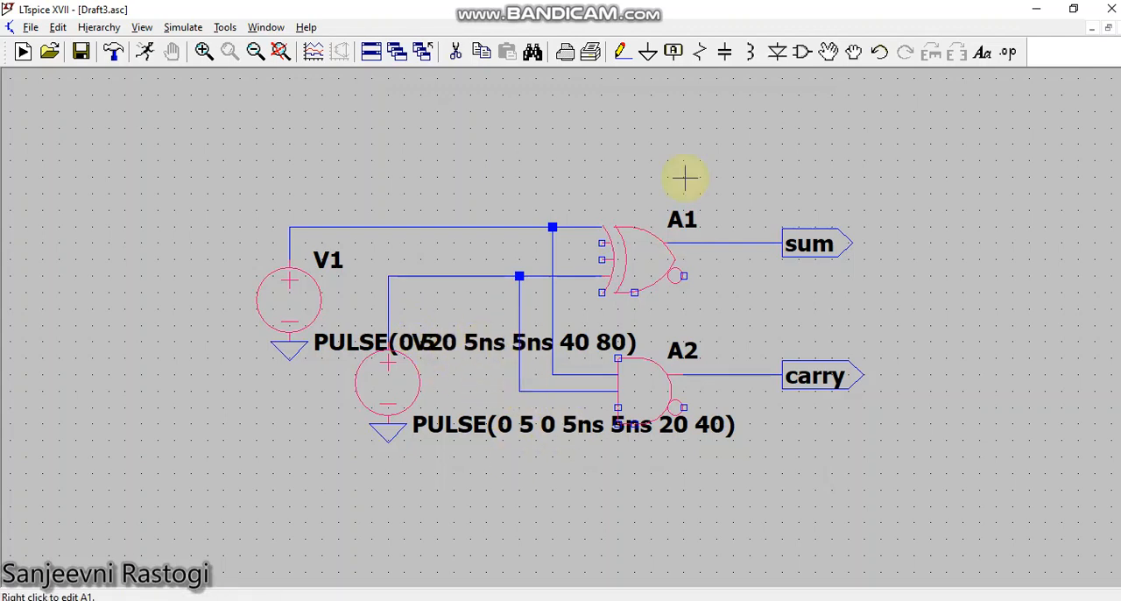
mouse_move(481, 355)
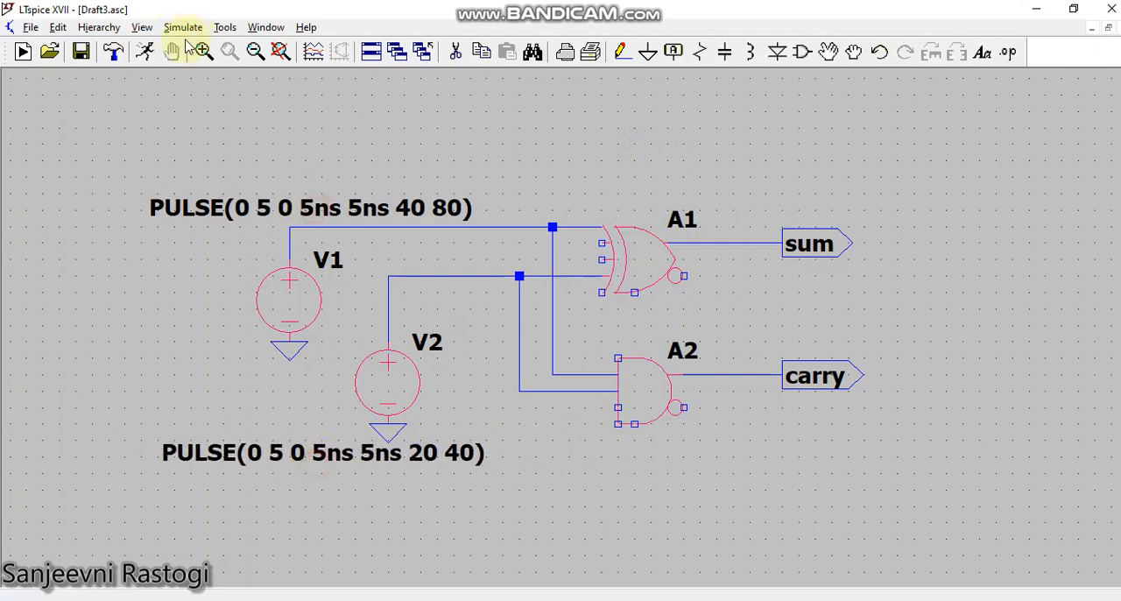
Reposition the PULSE labels beside V1 and V2 and bring up the Edit Simulation Command dialog.
click(182, 28)
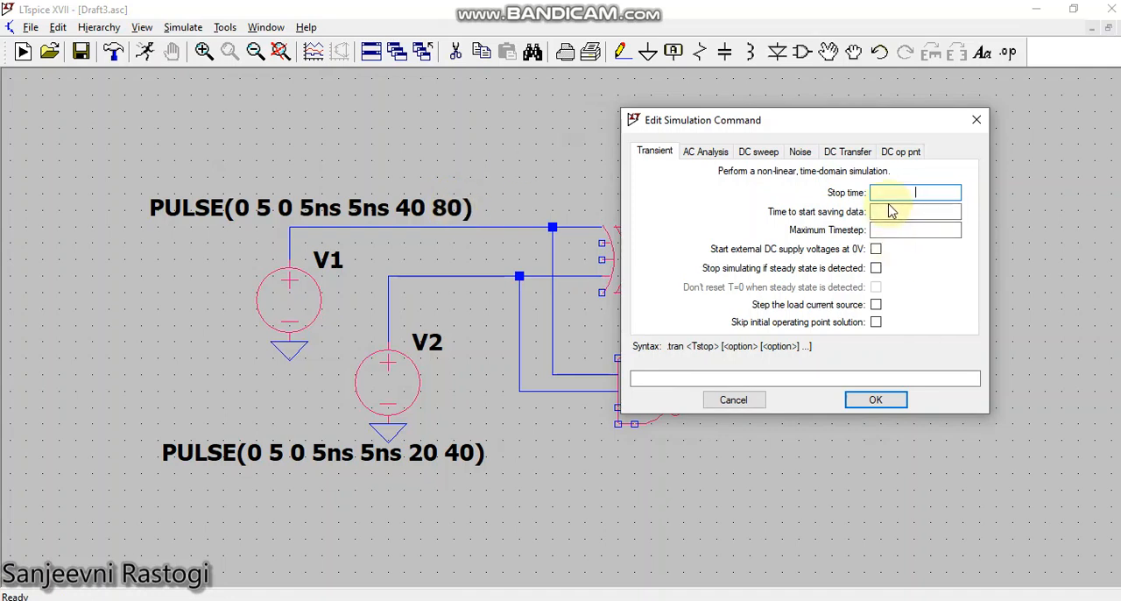
Set a transient analysis with stop time 160, place the .tran 160 directive and run it.
text(160)
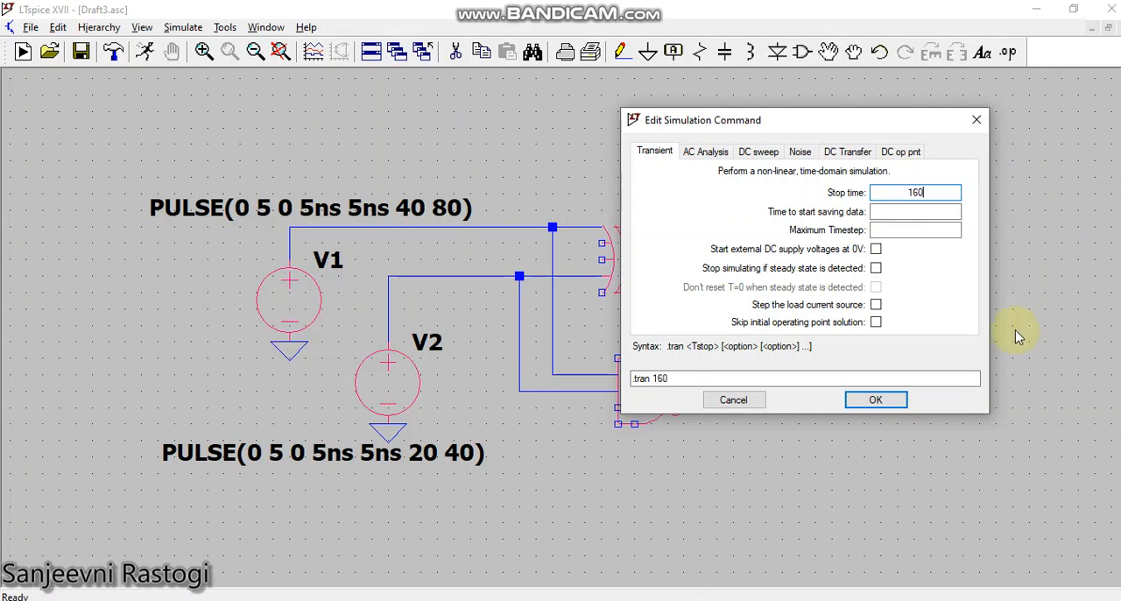
click(876, 400)
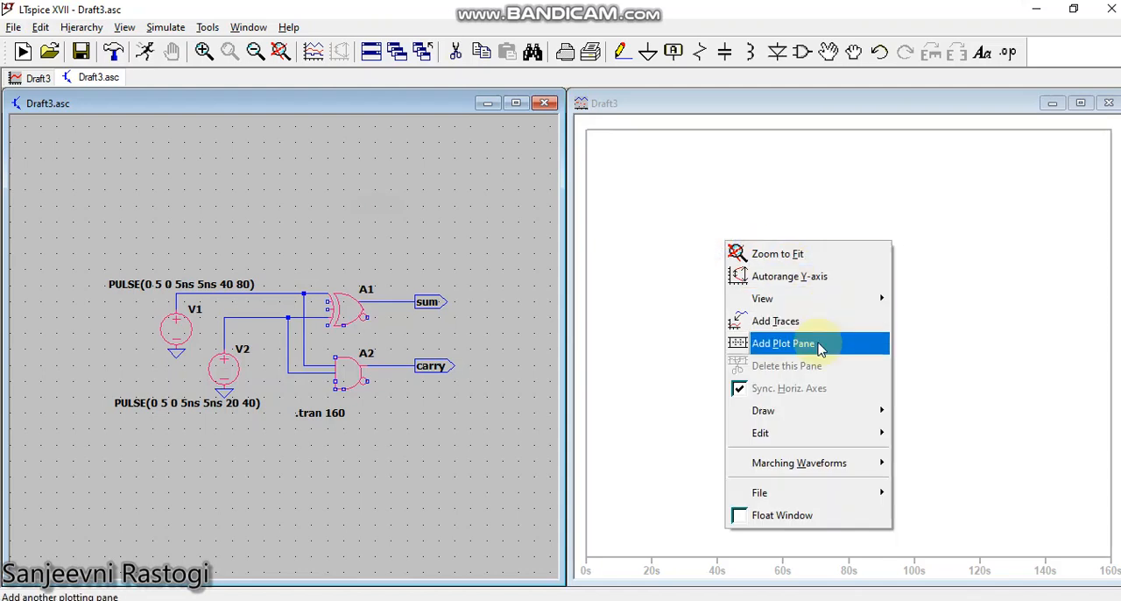
Add plot panes to make four and plot V(n001), V(n002), V(sum) and V(carry).
click(783, 343)
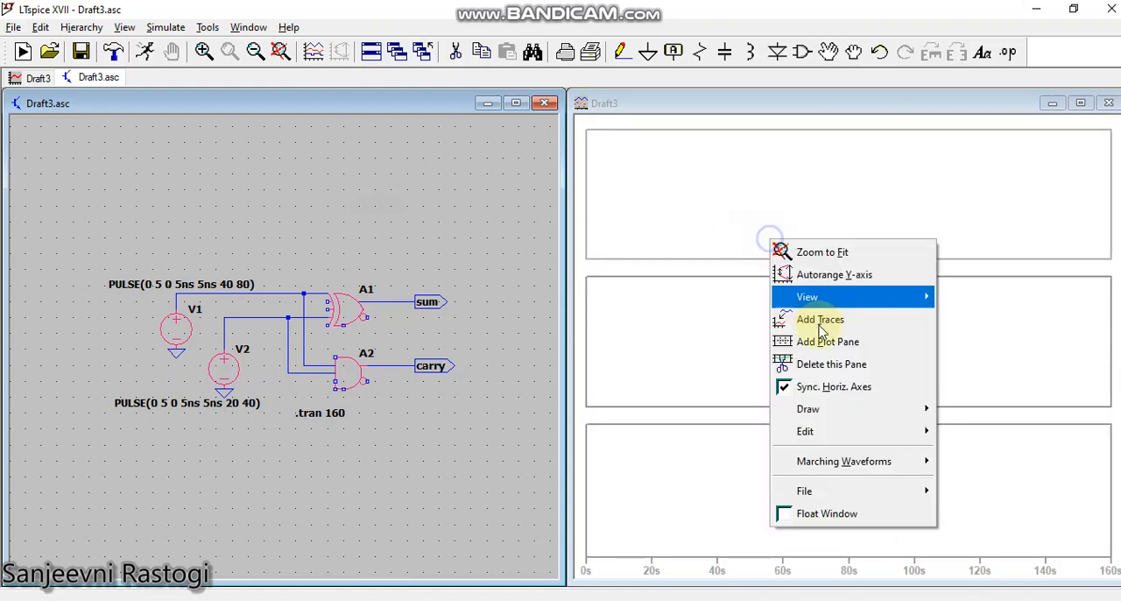
click(827, 341)
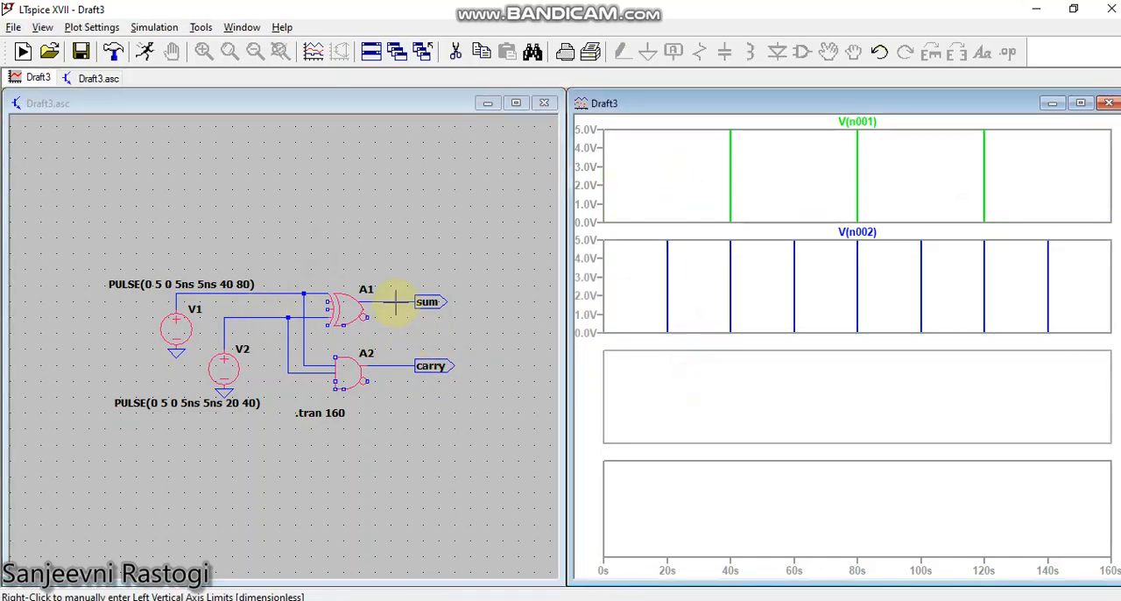
click(428, 302)
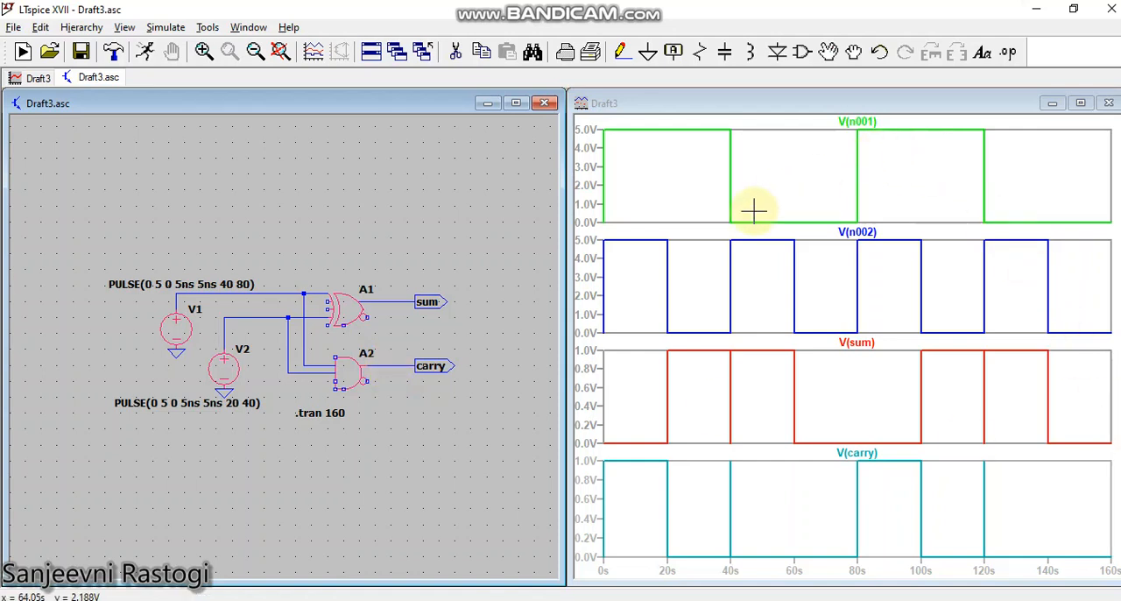
mouse_move(785, 470)
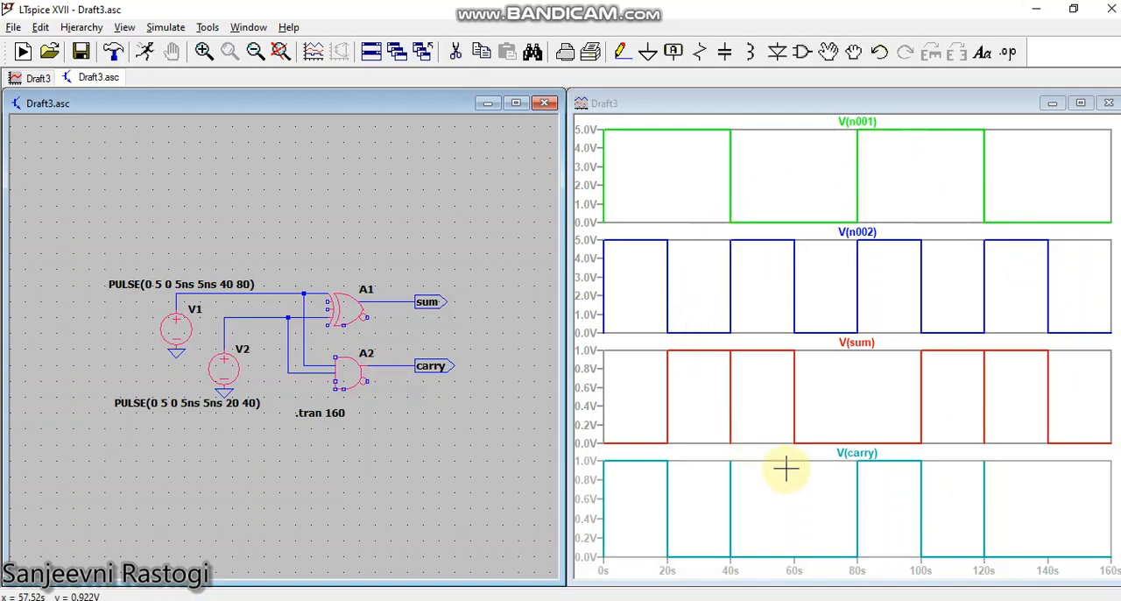
mouse_move(686, 287)
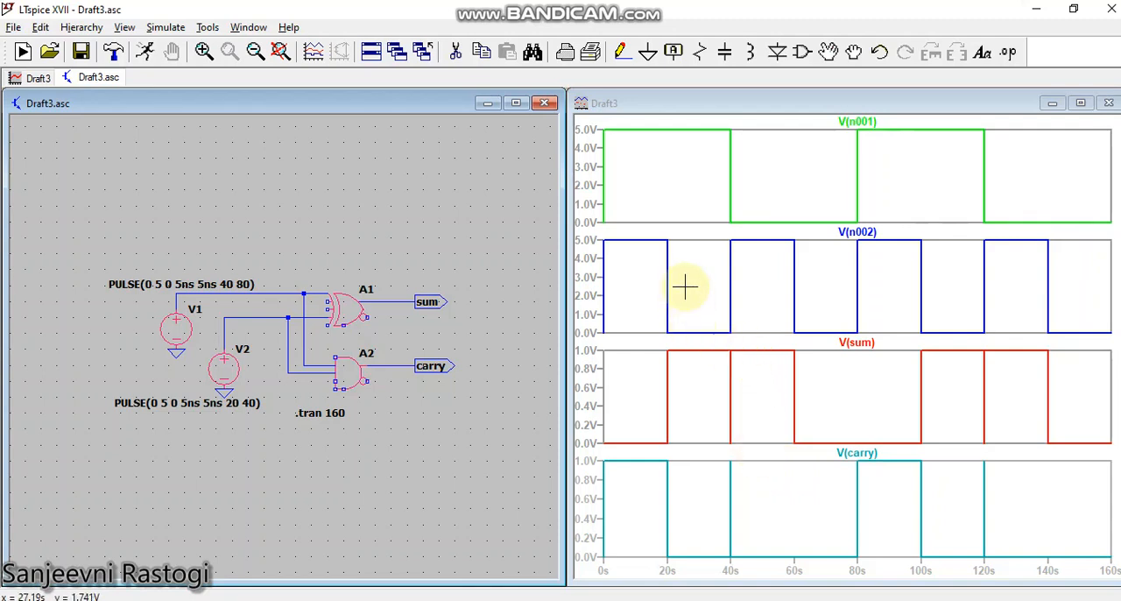
mouse_move(644, 139)
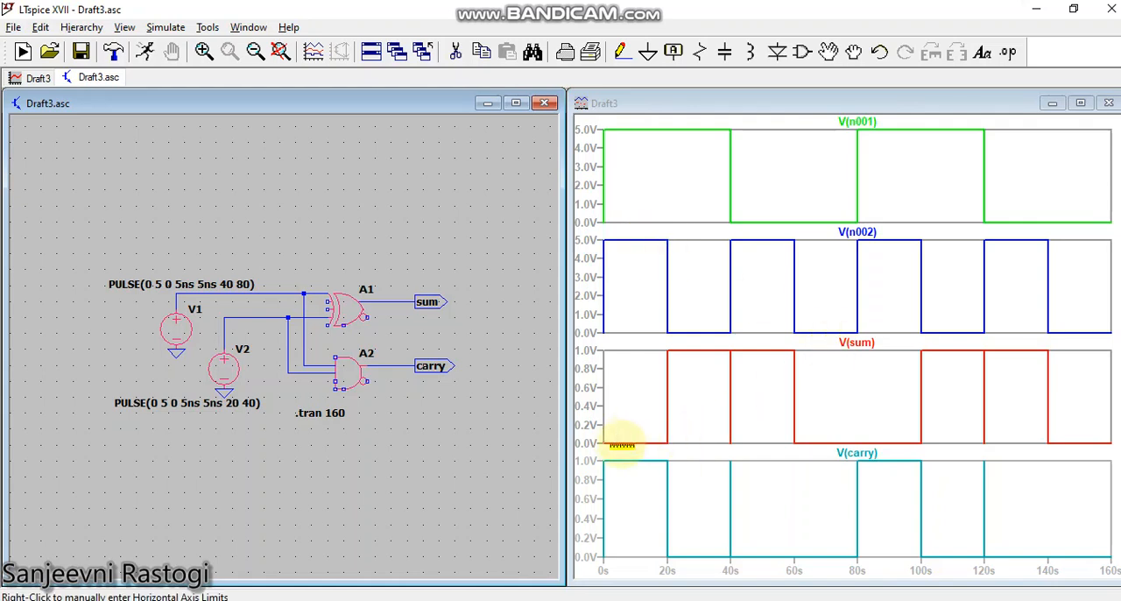
mouse_move(708, 126)
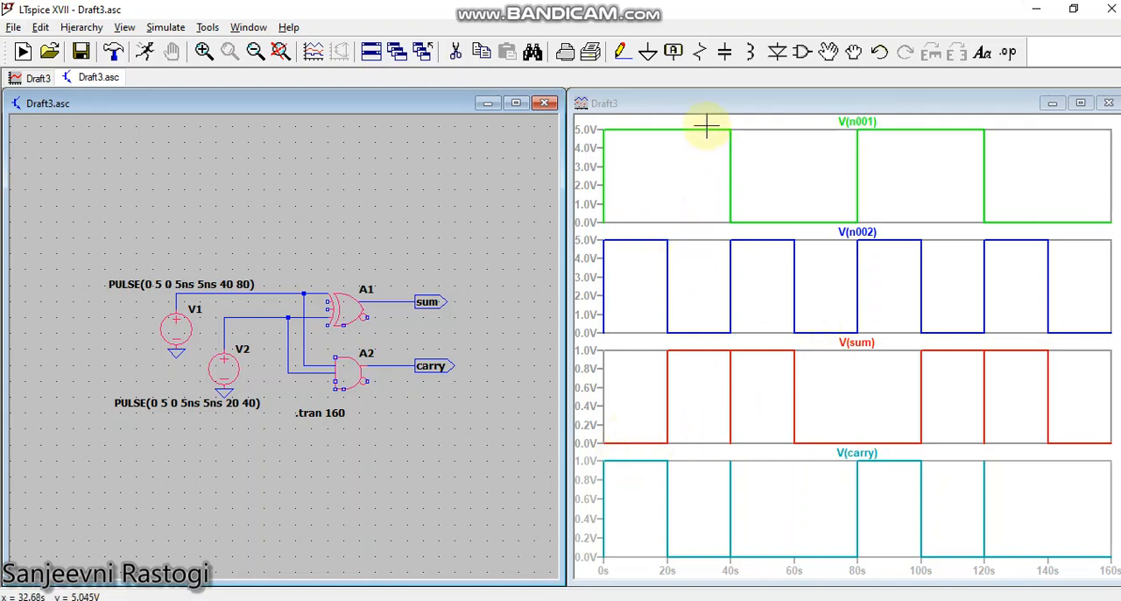
mouse_move(701, 359)
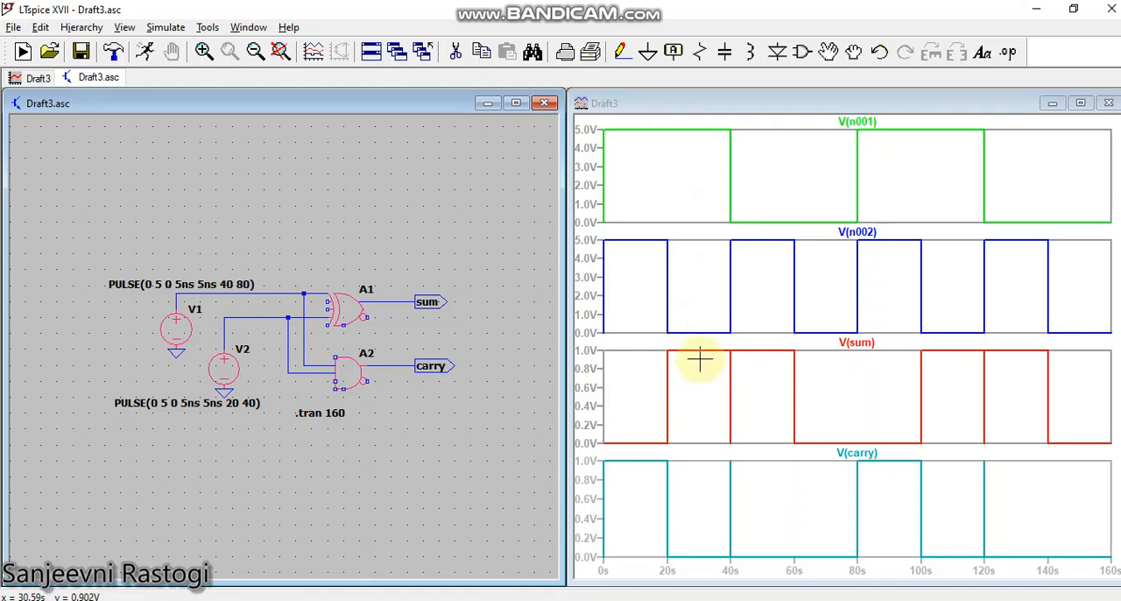
mouse_move(779, 219)
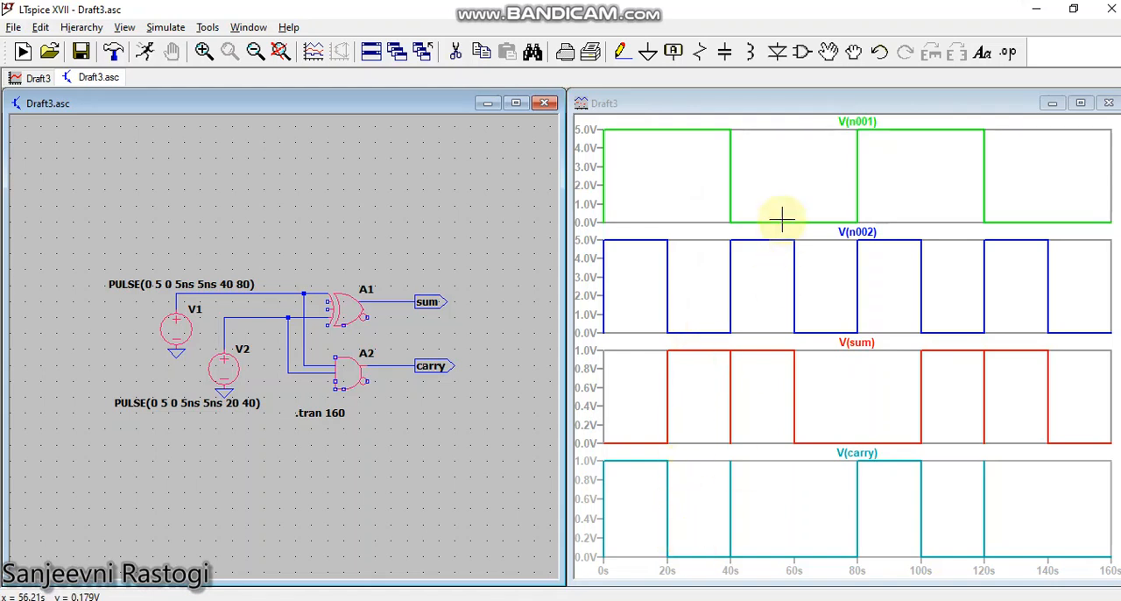
mouse_move(743, 357)
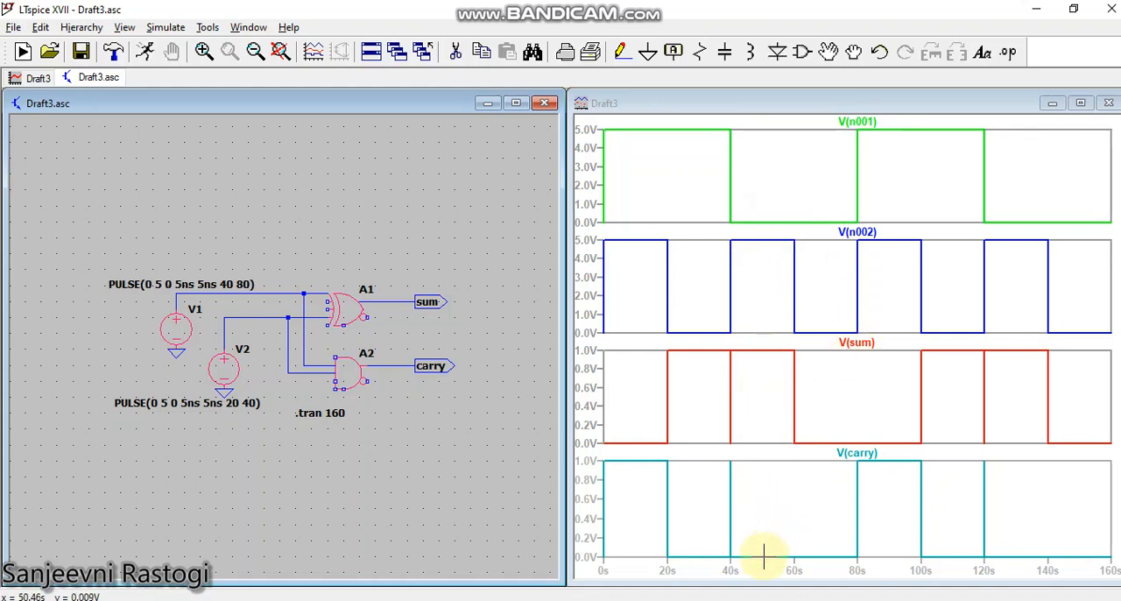
mouse_move(831, 331)
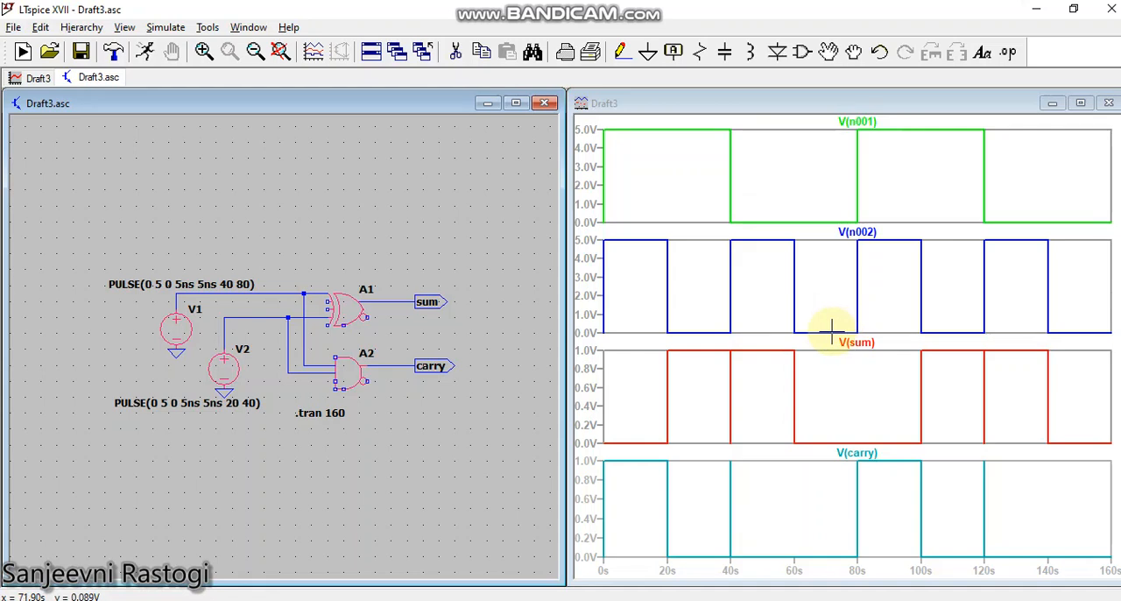
mouse_move(827, 499)
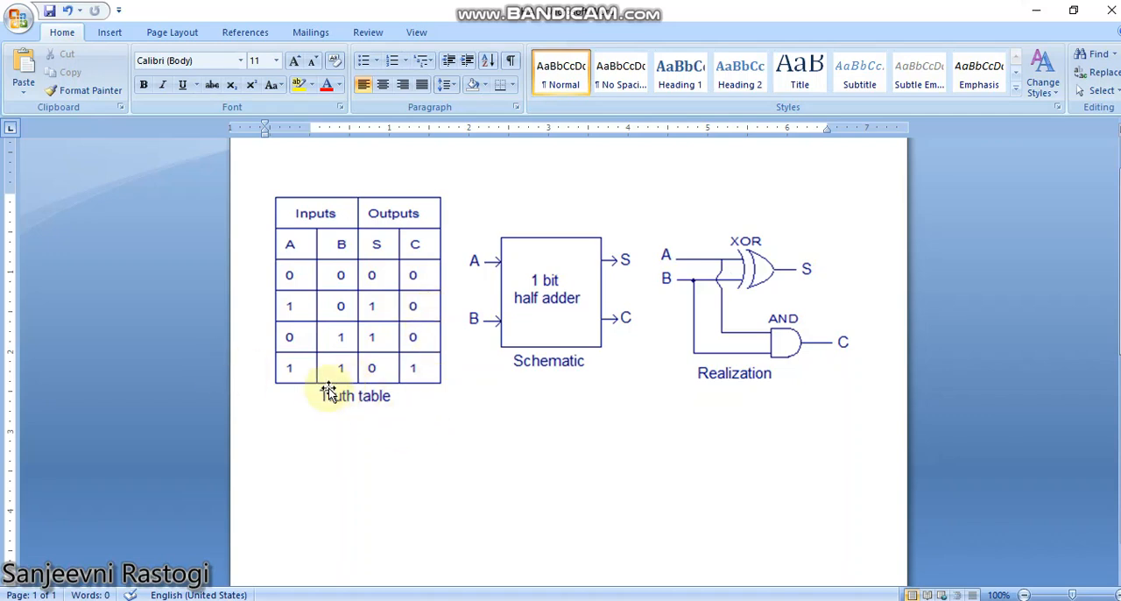
mouse_move(464, 376)
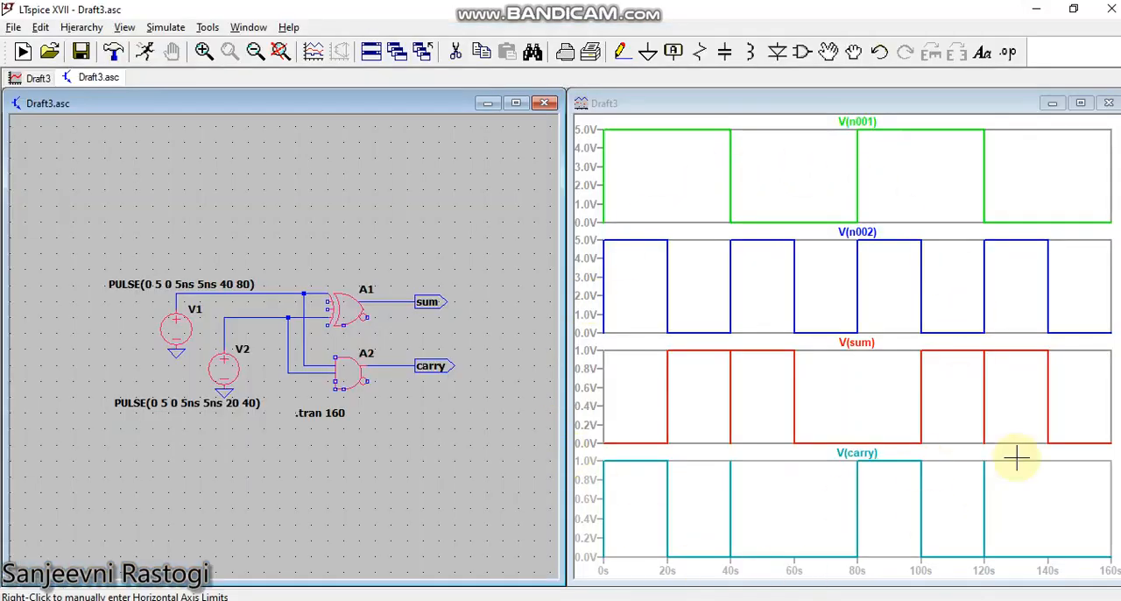
mouse_move(611, 403)
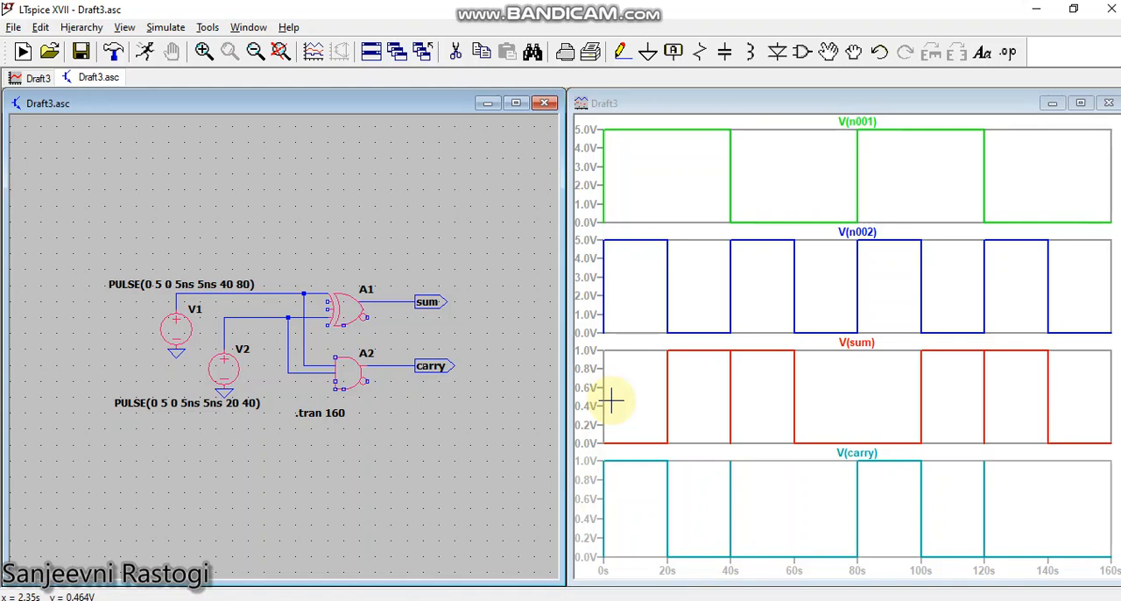
mouse_move(606, 399)
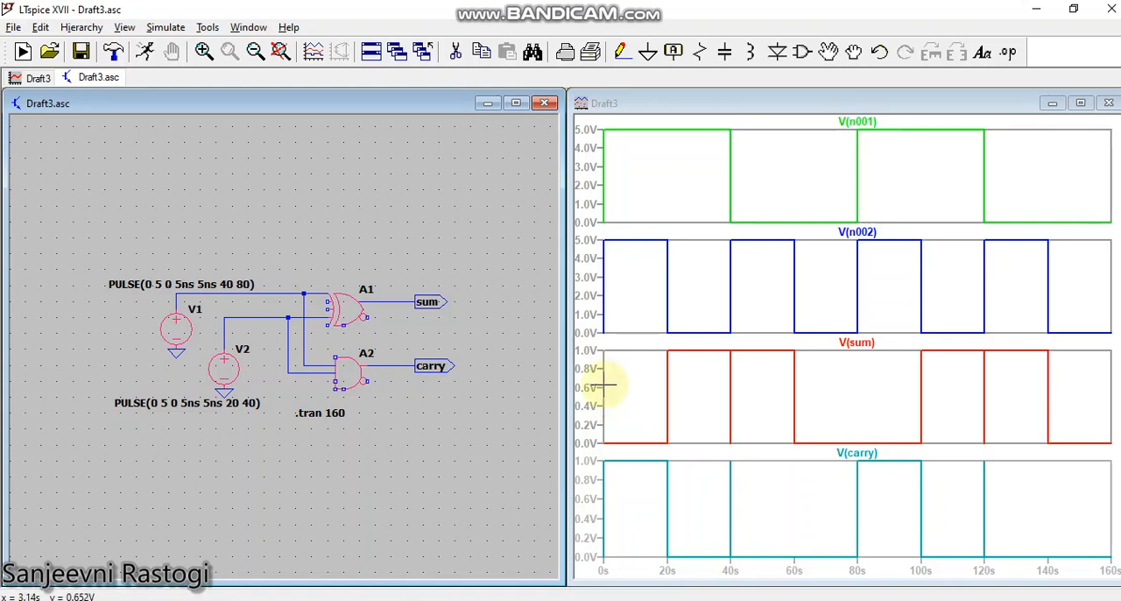
mouse_move(552, 313)
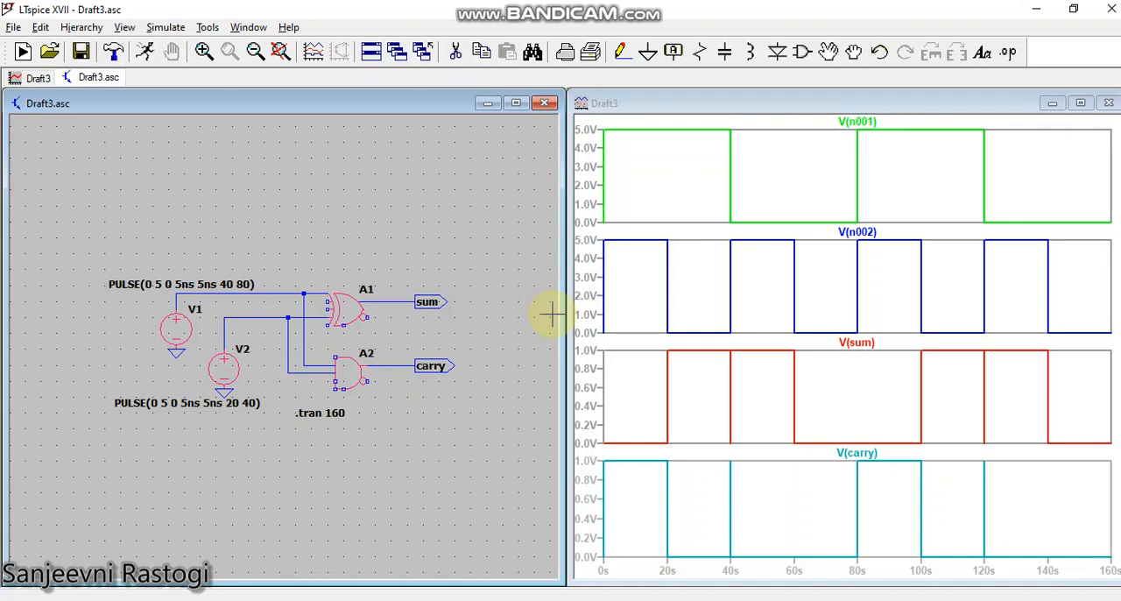
mouse_move(552, 315)
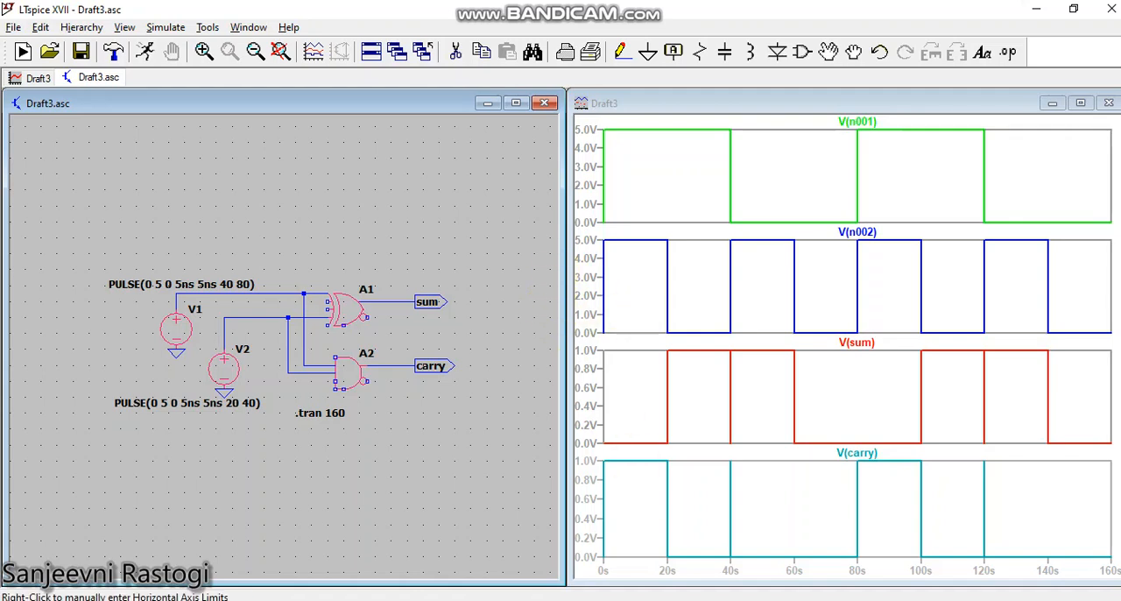